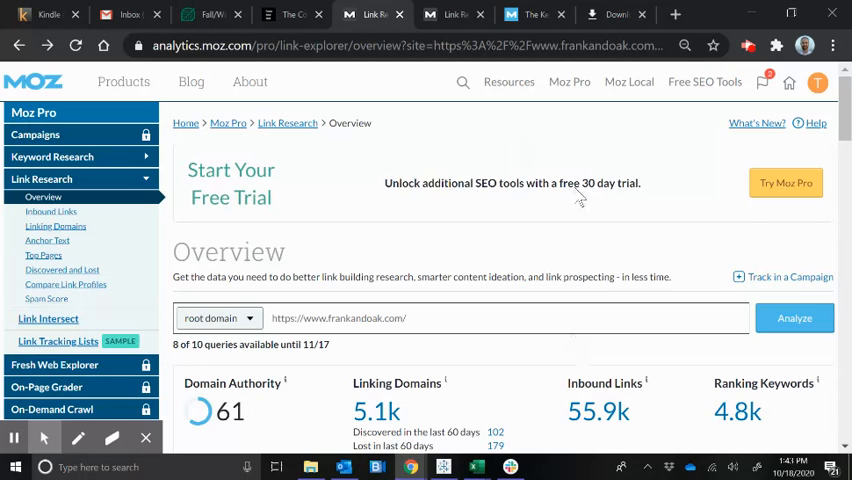
mouse_move(288, 122)
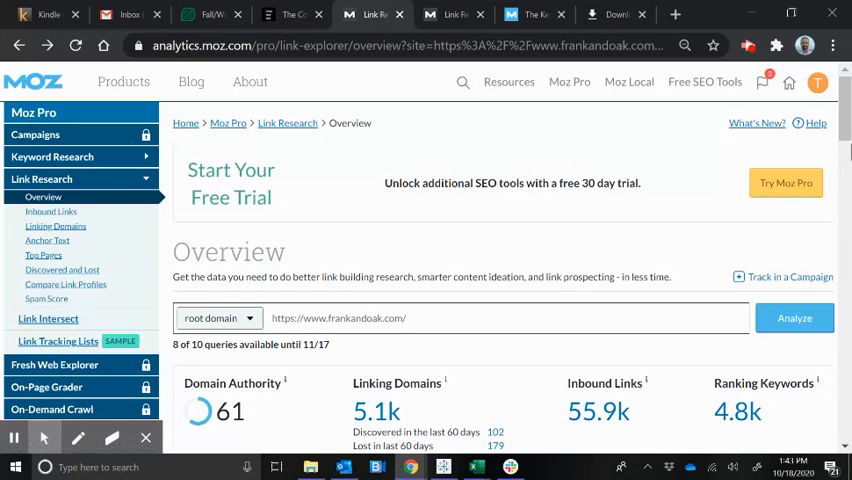
Switch from the Moz frankandoak.com overview to the Frank And Oak sweater product page
scroll(down, 3)
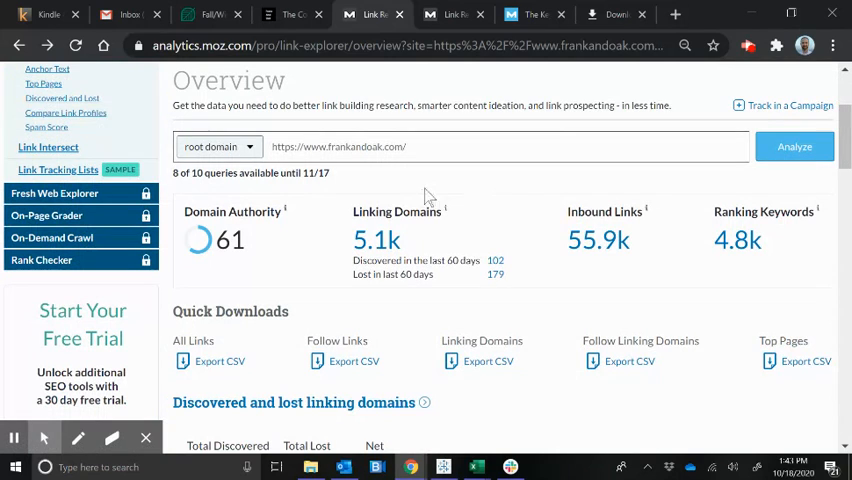
click(290, 14)
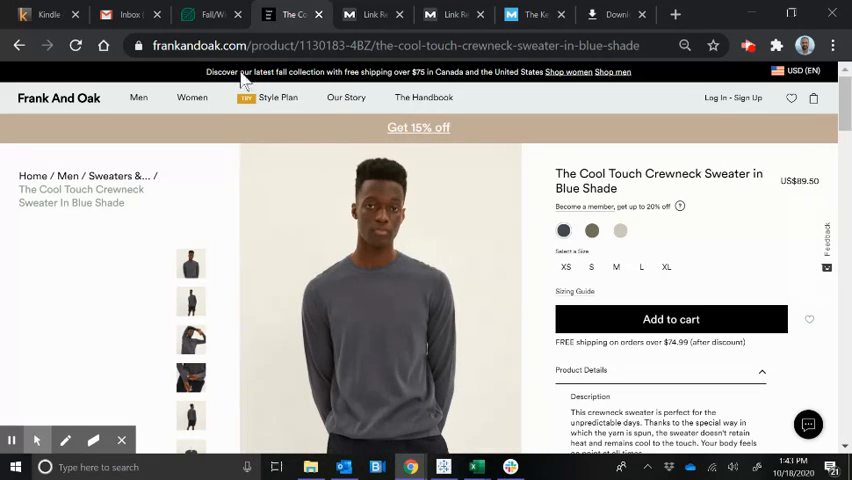
View the Simons men's clothing page, then return to the Moz frankandoak.com overview
click(204, 14)
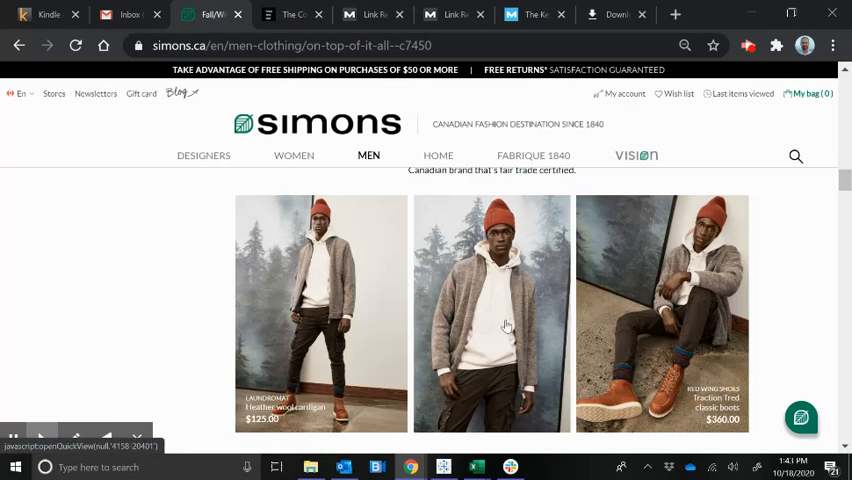
mouse_move(472, 140)
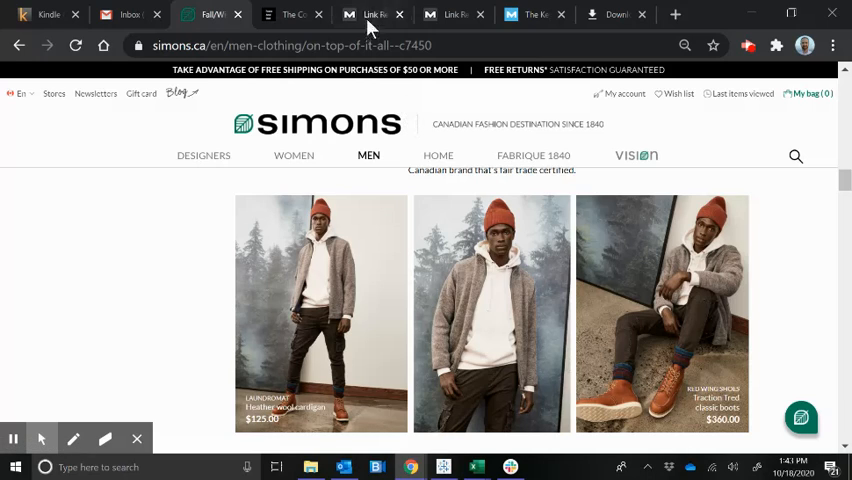
click(372, 14)
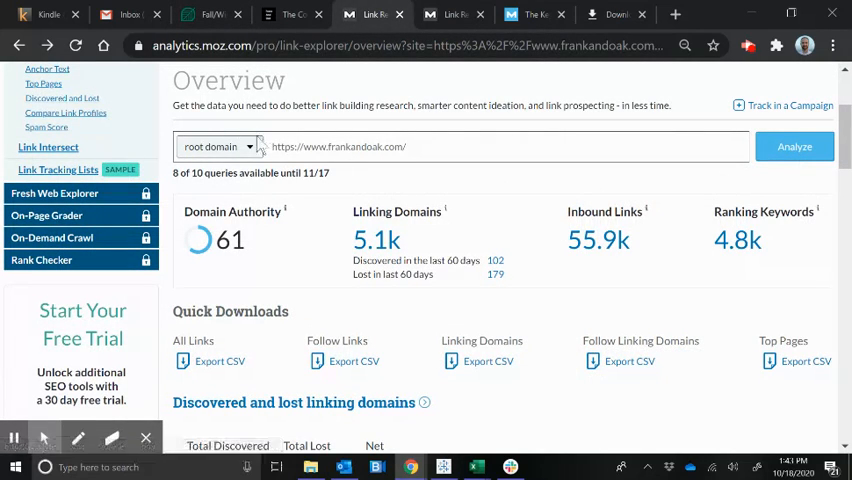
scroll(up, 3)
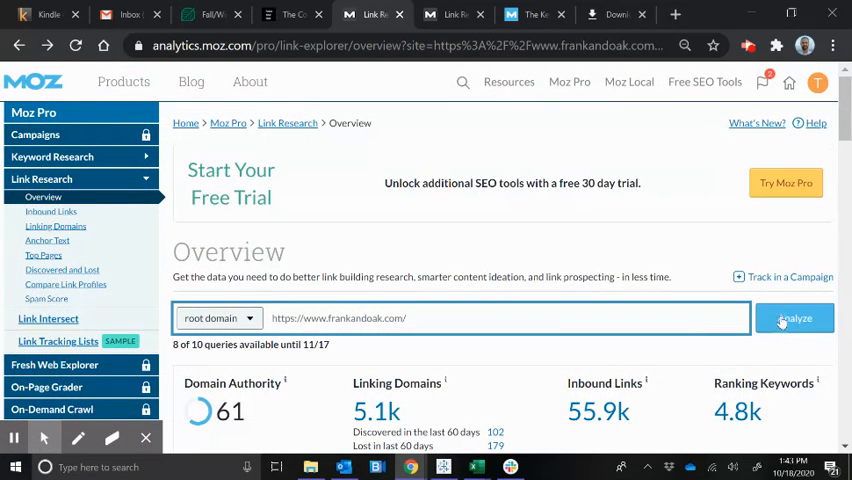
scroll(down, 3)
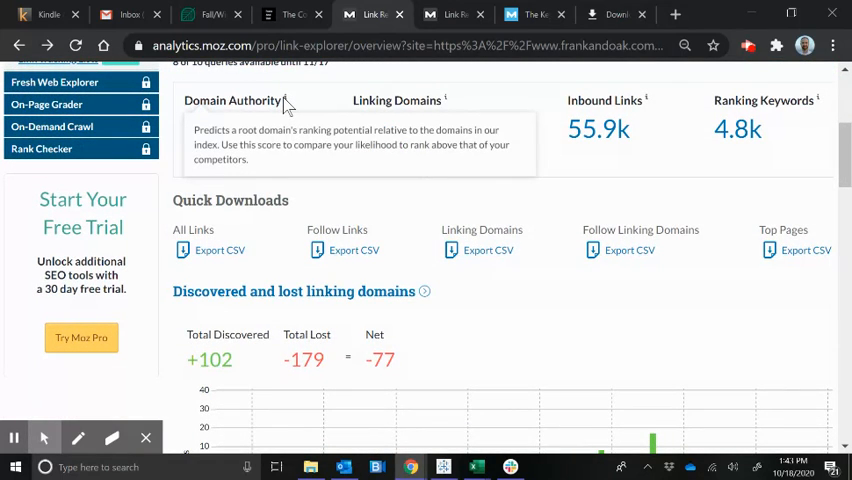
mouse_move(308, 130)
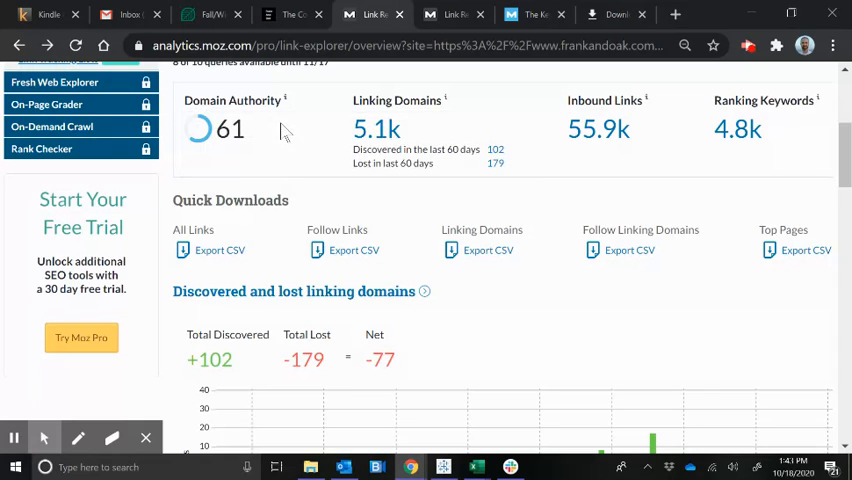
mouse_move(544, 212)
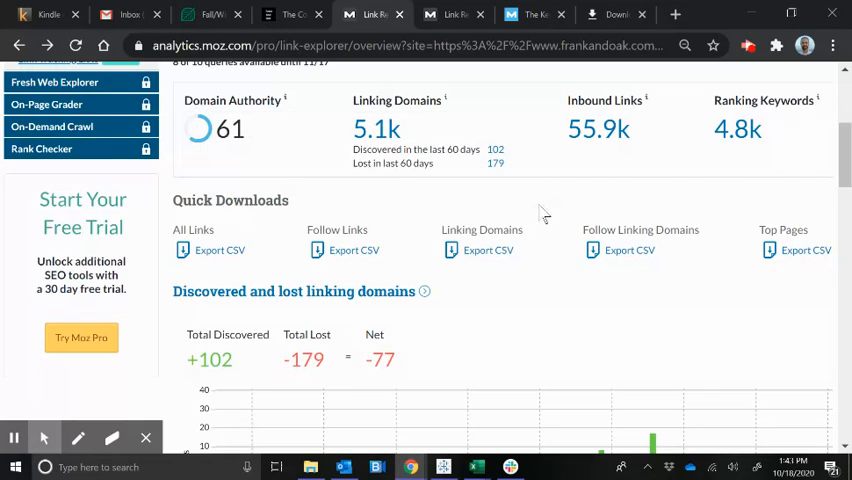
scroll(down, 3)
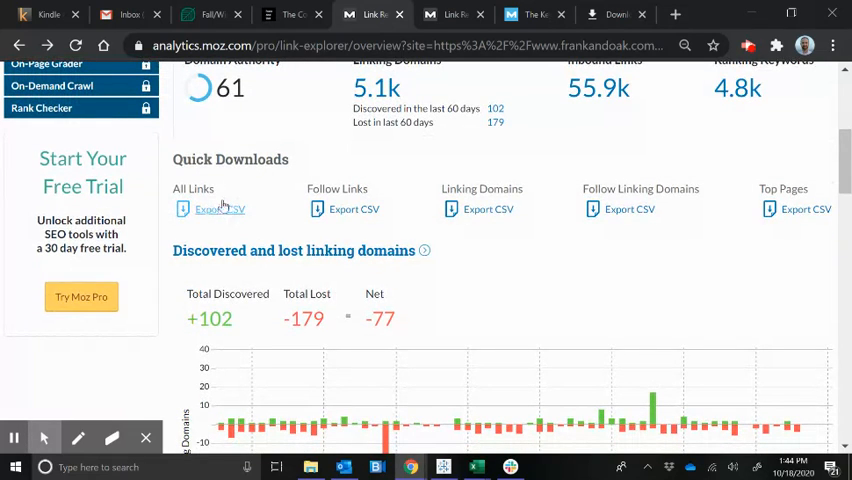
mouse_move(410, 222)
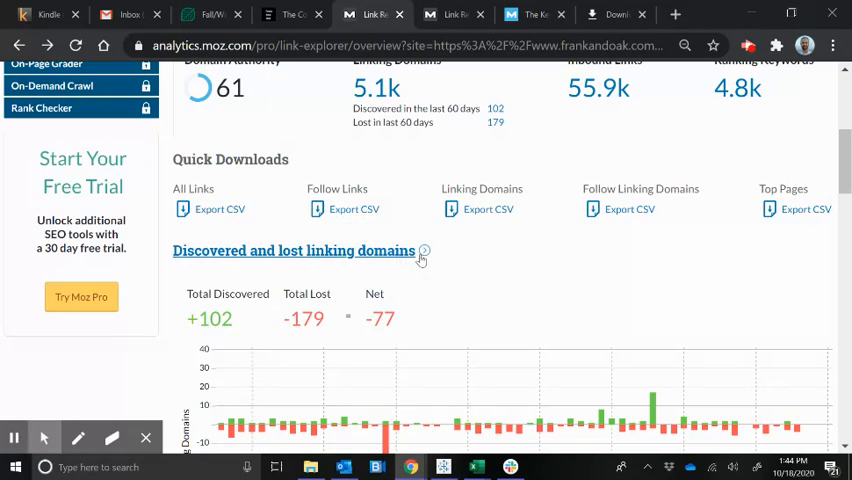
mouse_move(808, 230)
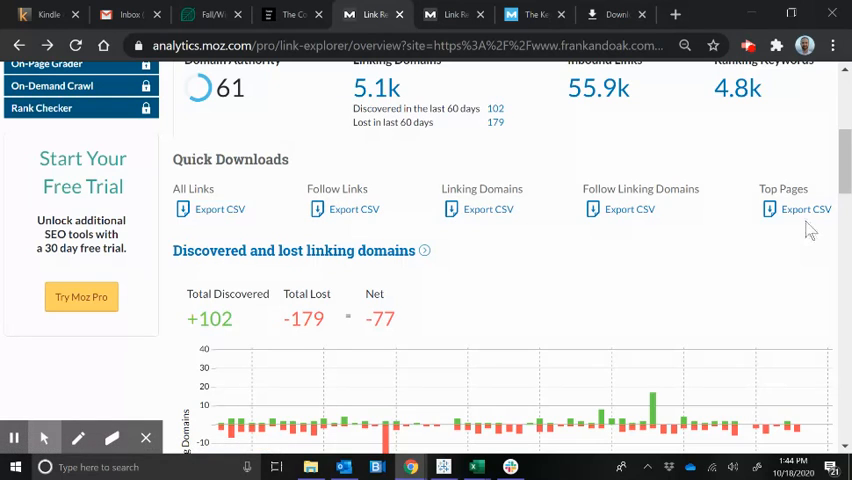
scroll(down, 3)
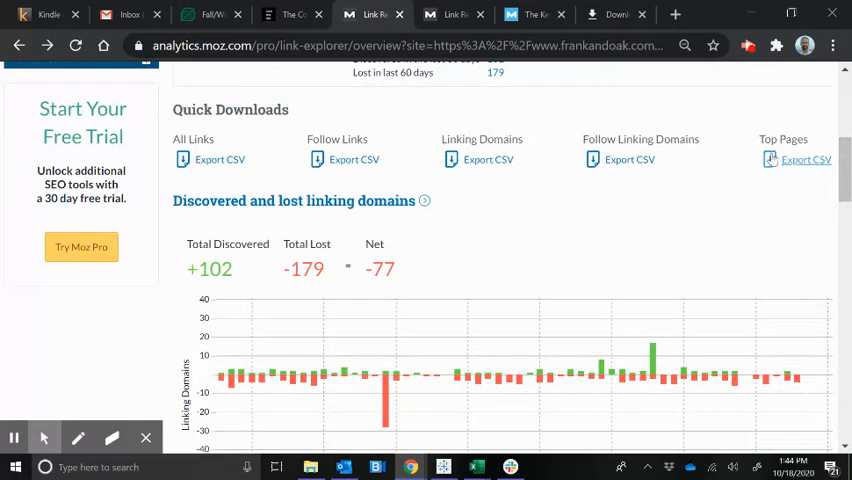
mouse_move(538, 210)
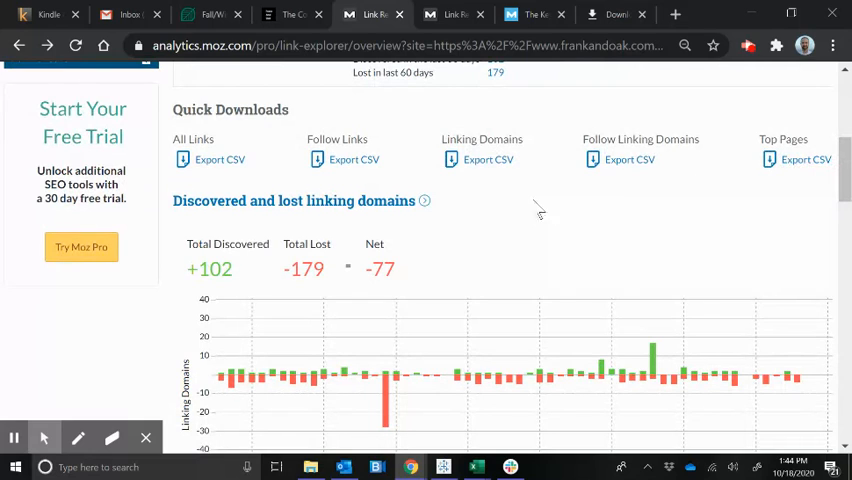
mouse_move(576, 188)
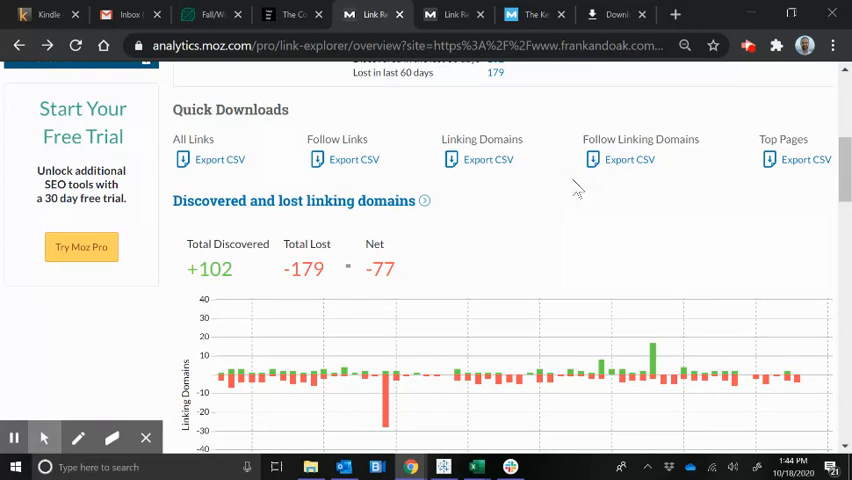
mouse_move(568, 180)
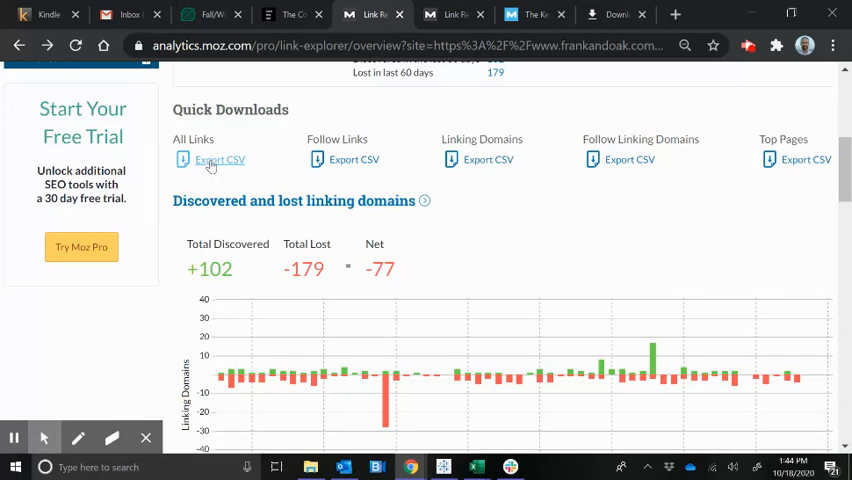
mouse_move(772, 198)
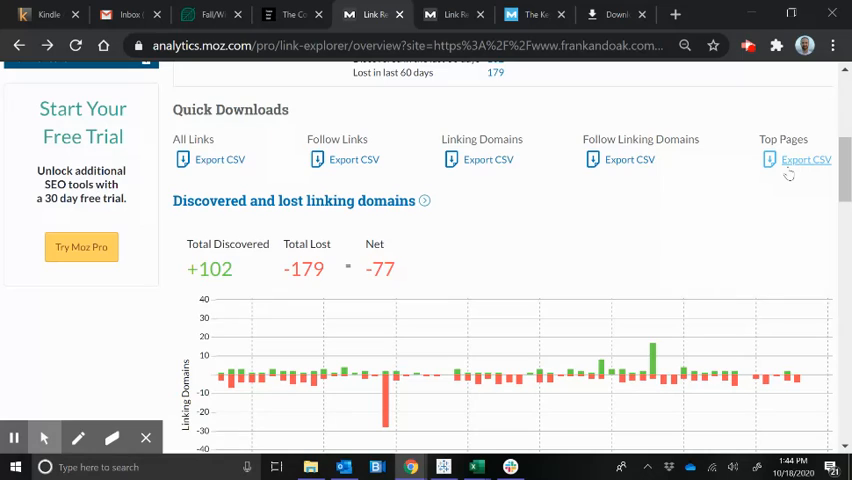
mouse_move(784, 174)
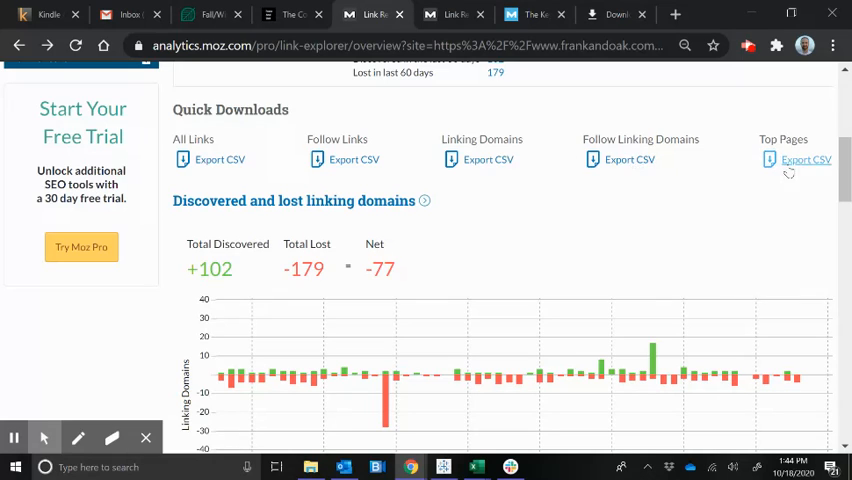
Scroll the frankandoak.com overview down to the Top followed links and Top pages panels
scroll(down, 3)
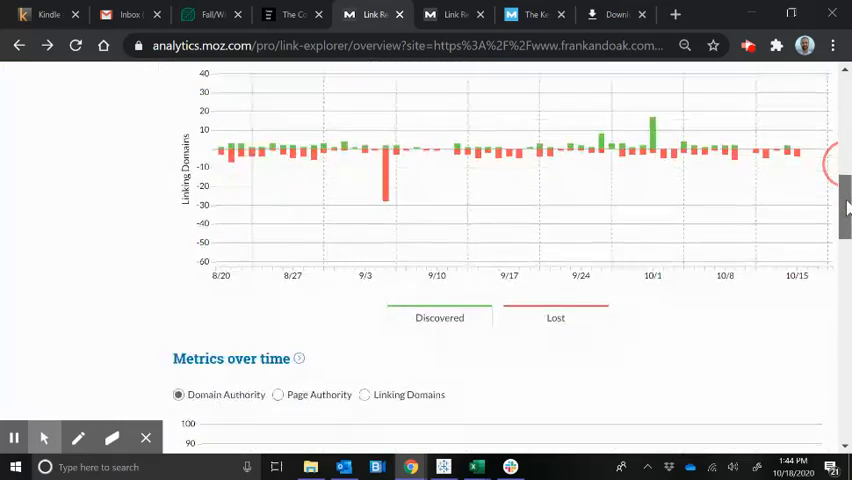
scroll(down, 3)
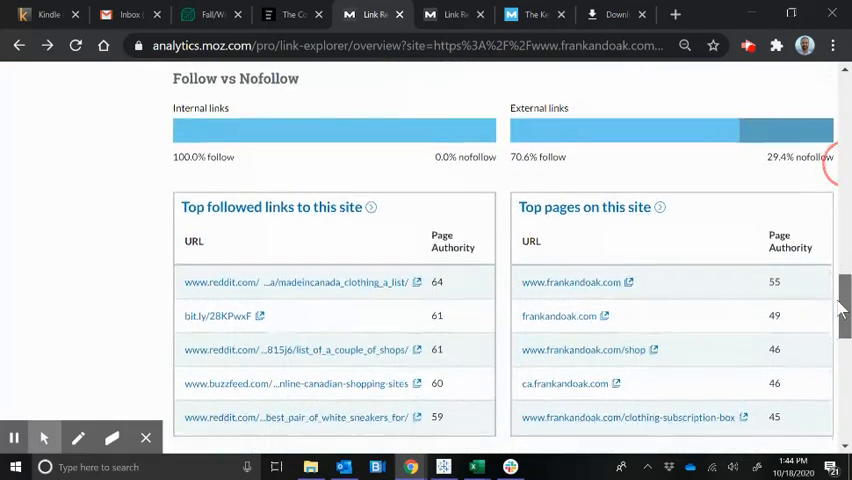
scroll(down, 3)
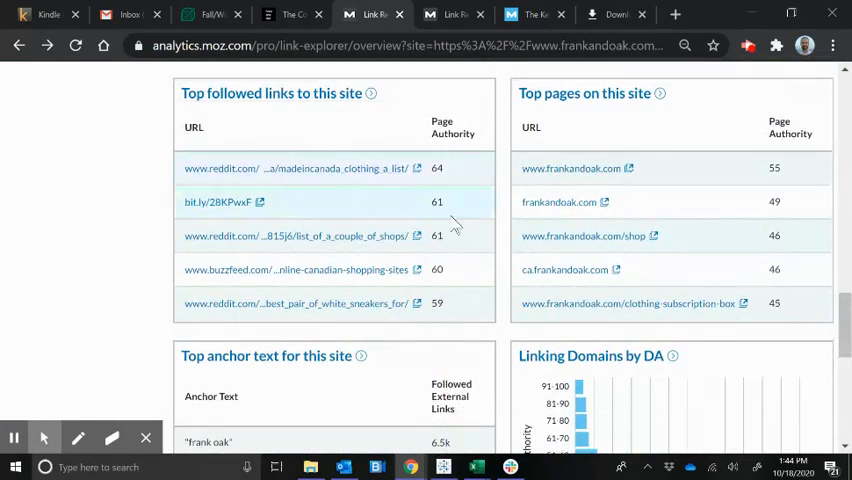
mouse_move(272, 92)
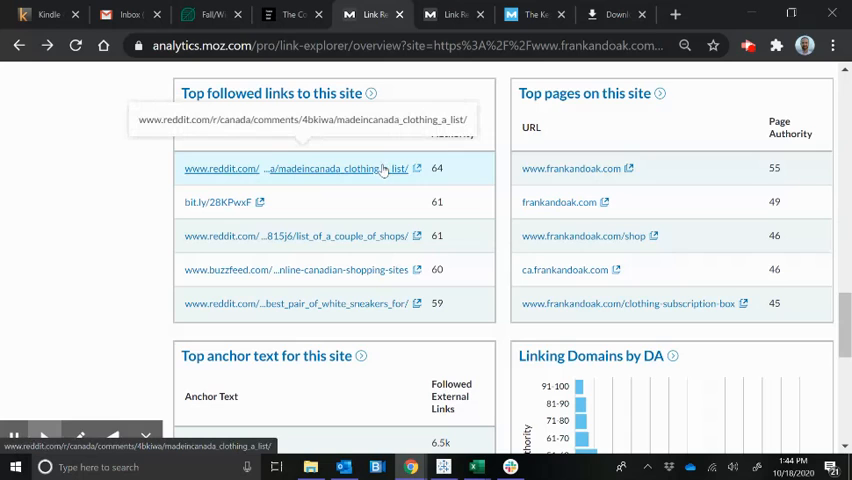
mouse_move(448, 248)
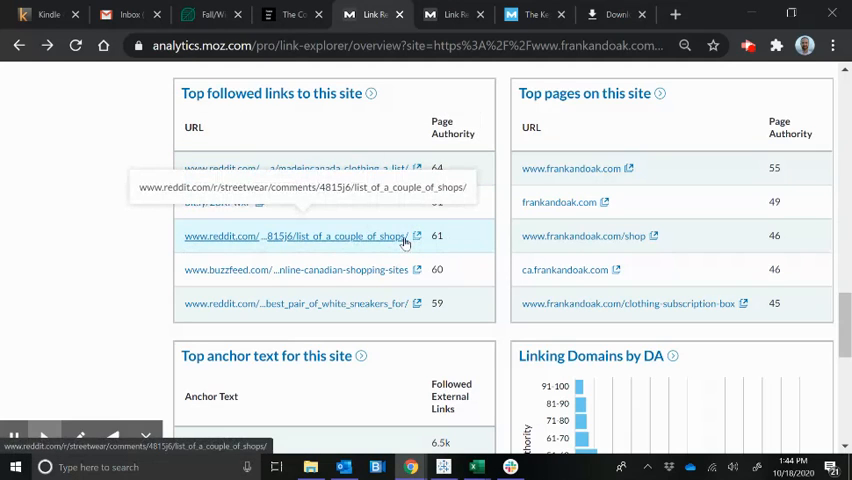
mouse_move(290, 272)
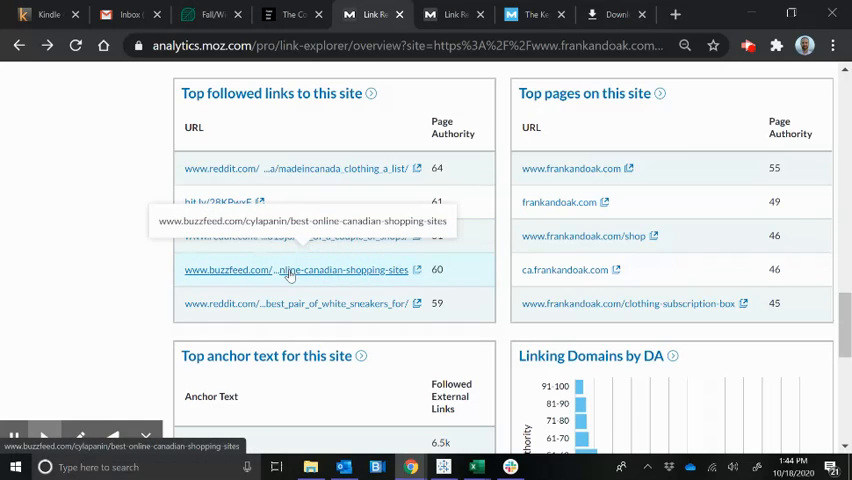
mouse_move(288, 280)
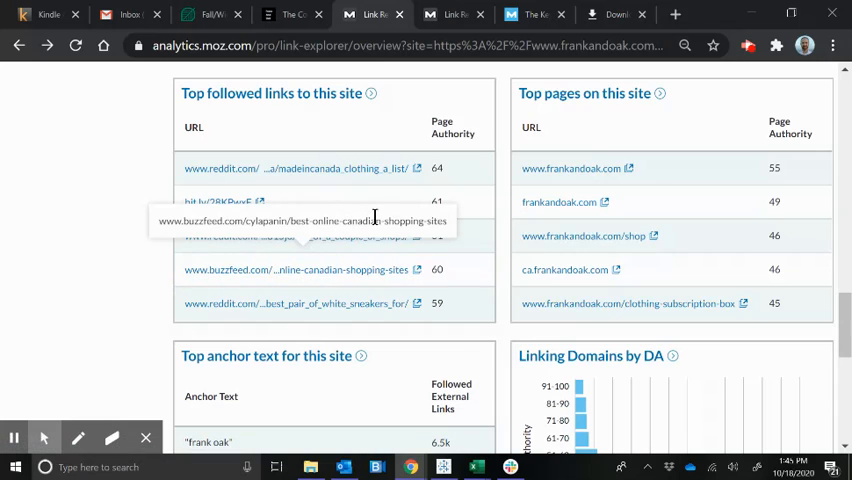
mouse_move(296, 304)
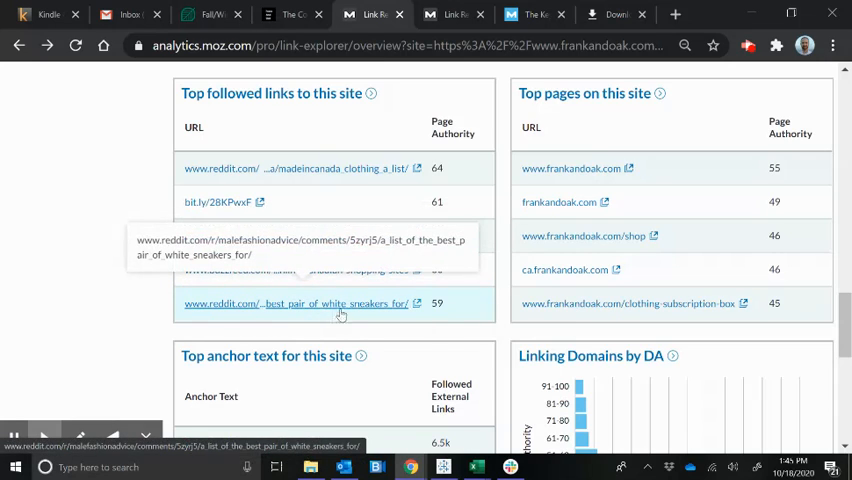
mouse_move(676, 180)
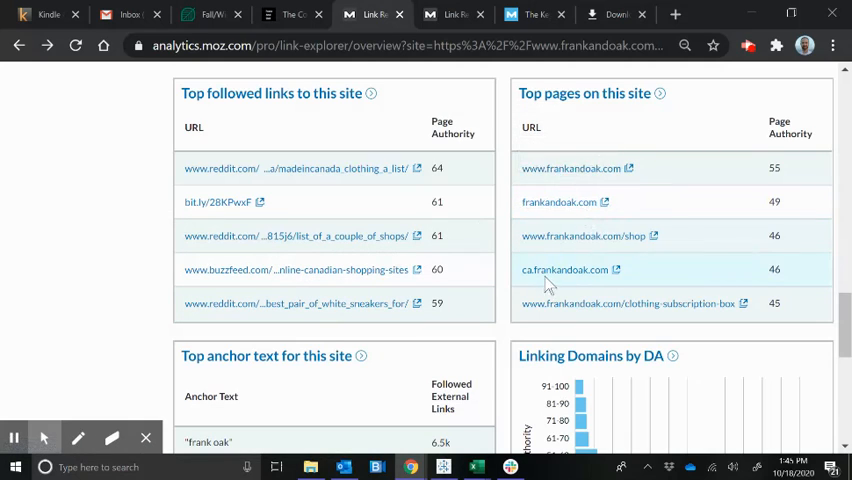
mouse_move(546, 280)
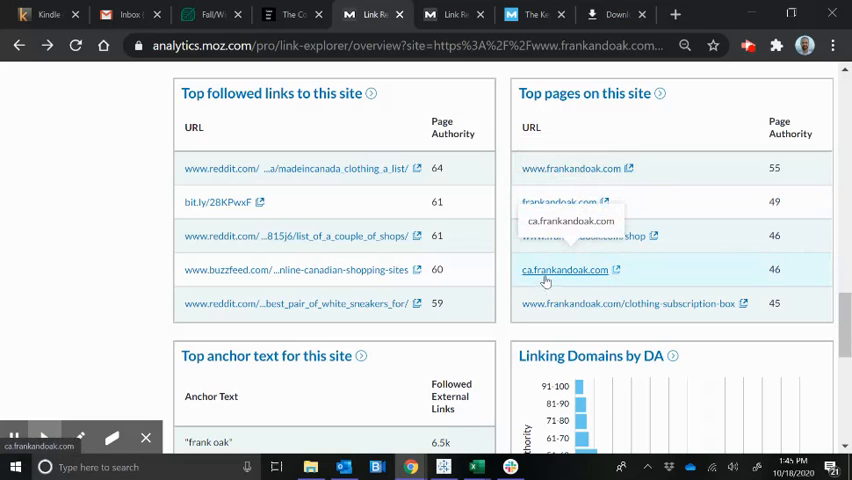
mouse_move(656, 232)
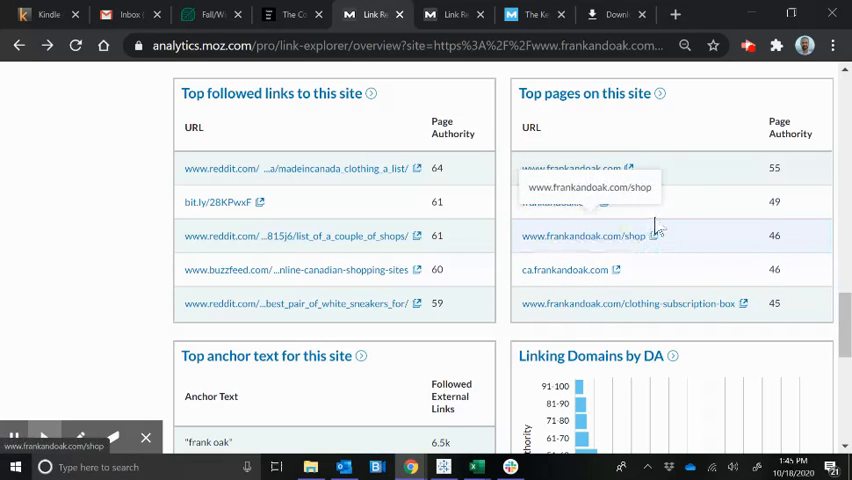
mouse_move(678, 304)
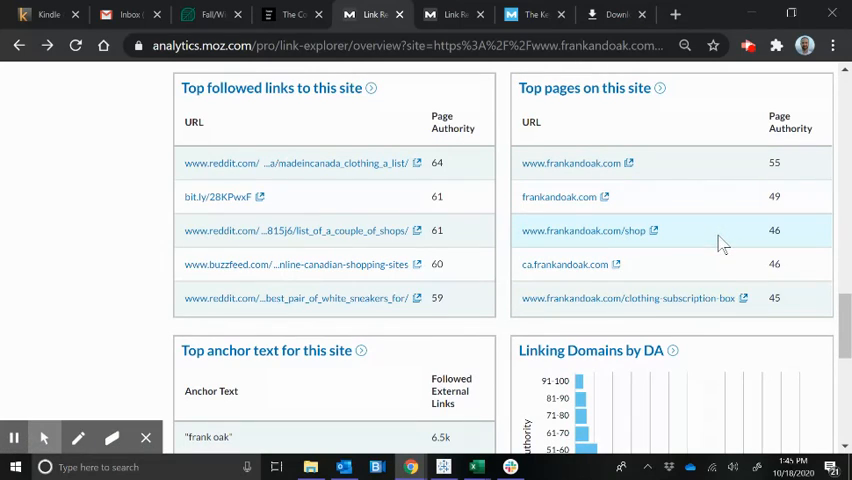
Export all inbound links for frankandoak.com as a CSV from Quick Downloads
scroll(down, 3)
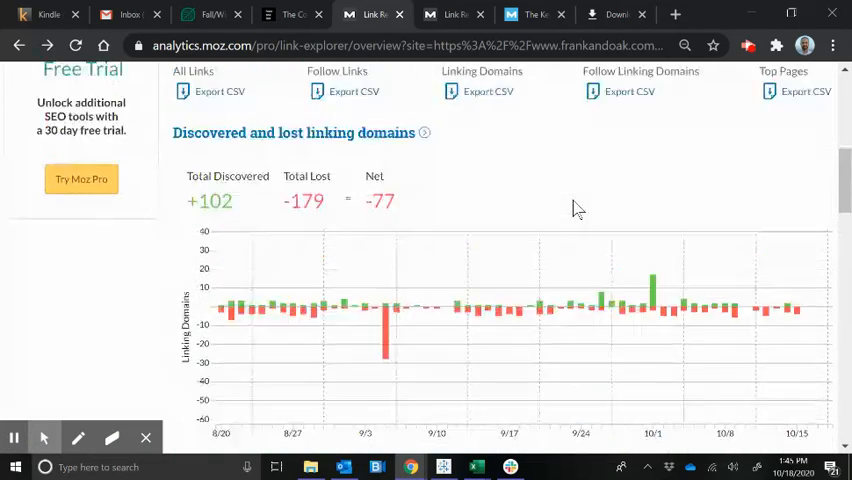
scroll(up, 3)
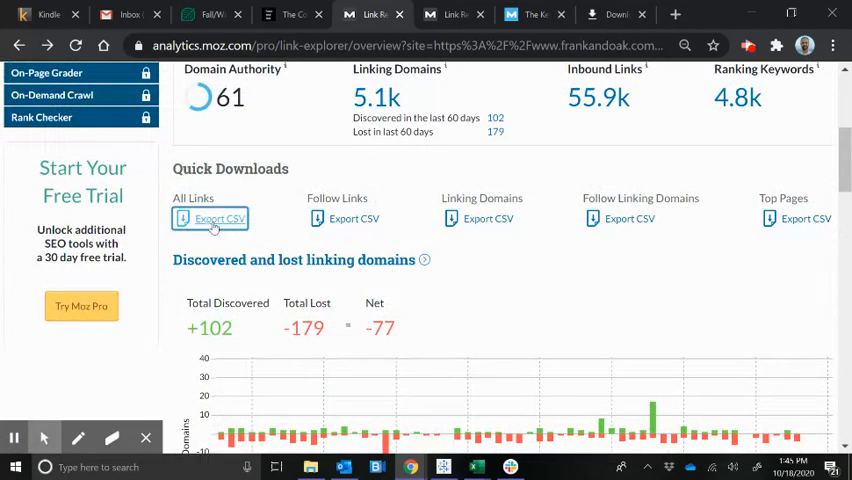
click(218, 218)
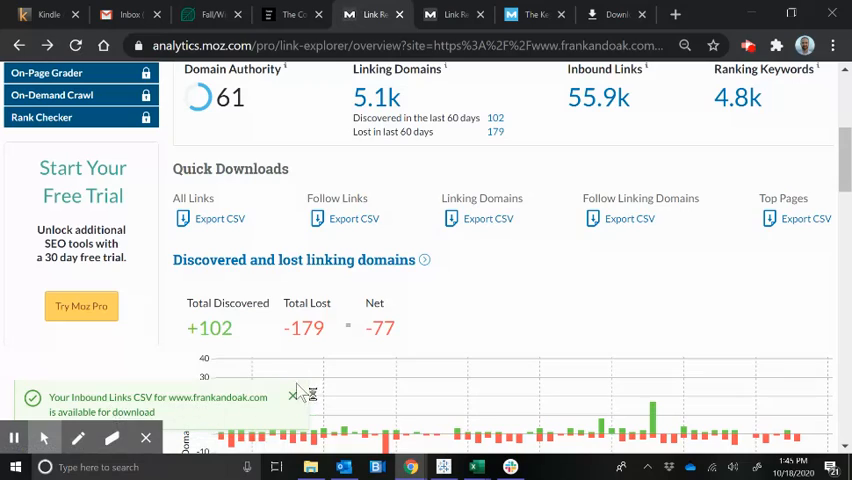
mouse_move(728, 432)
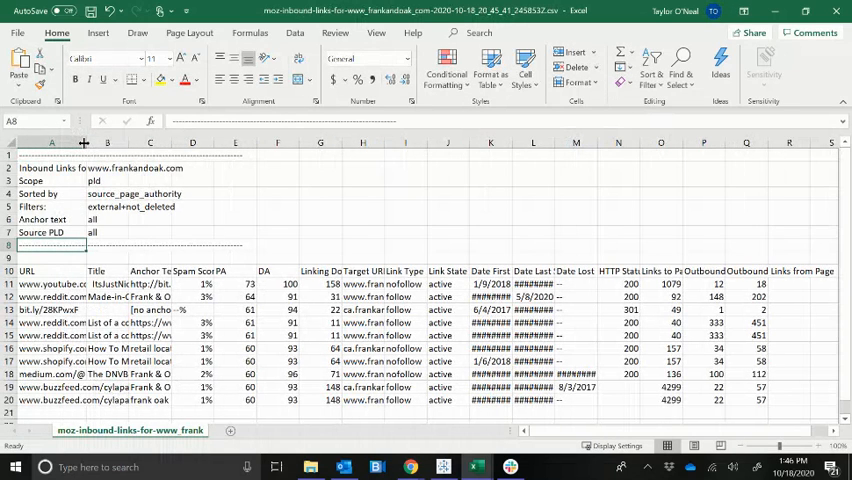
Delete the report summary rows so the URL header row starts the sheet
drag(84, 142, 100, 142)
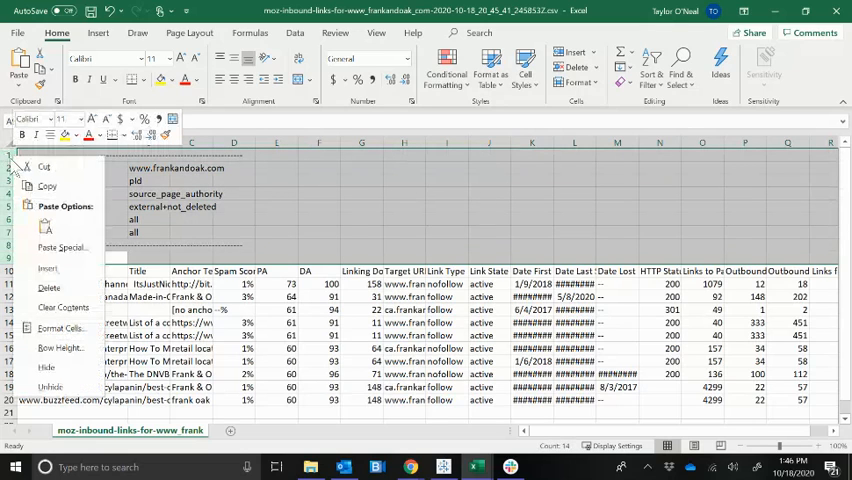
mouse_move(48, 288)
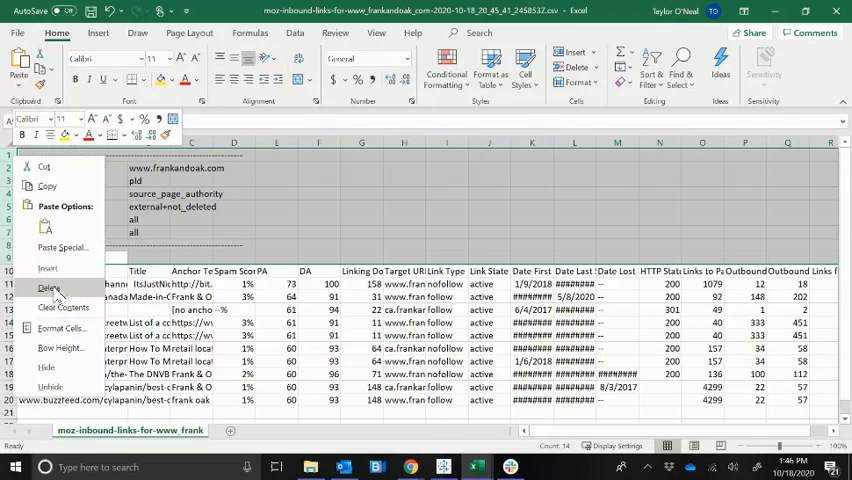
click(48, 288)
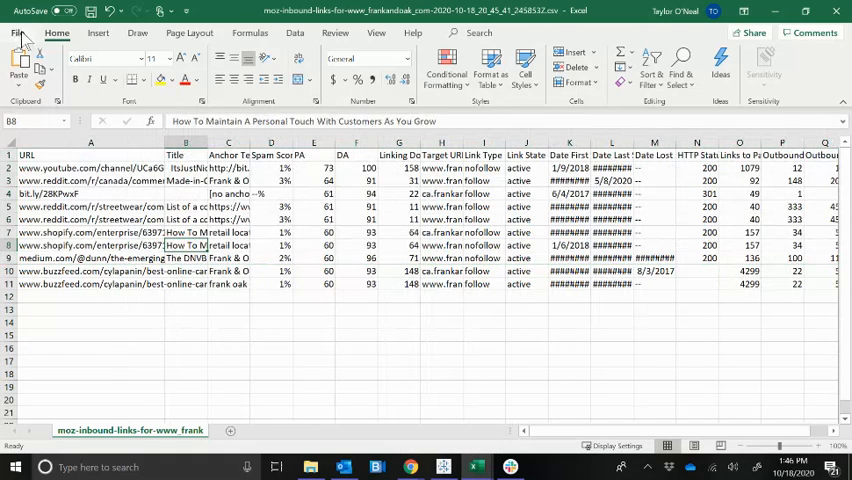
click(16, 32)
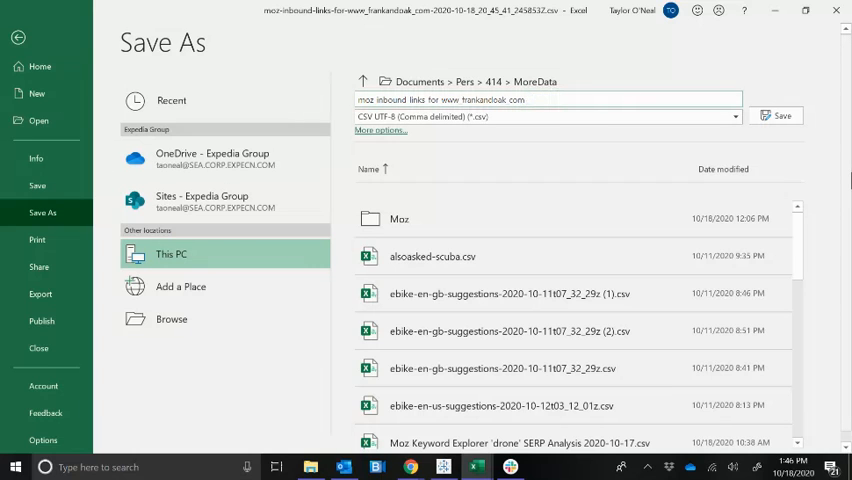
Save the inbound links sheet as a CSV copy with 'clean' appended to its name
text(clean)
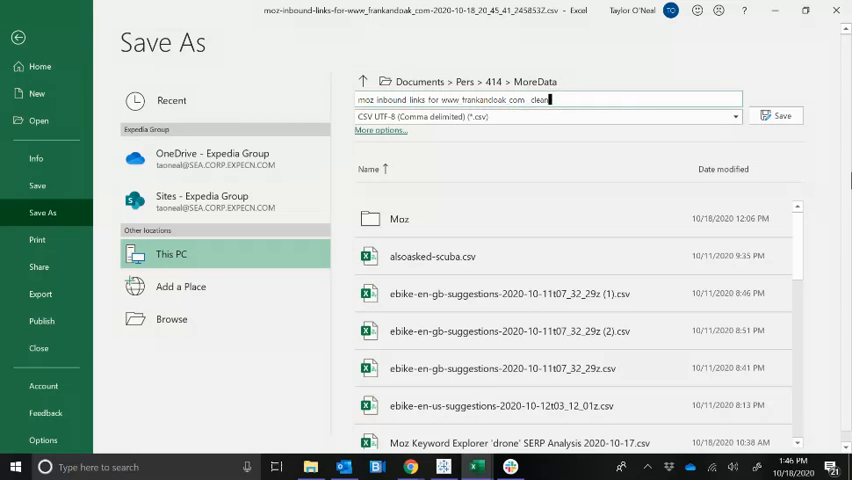
click(780, 116)
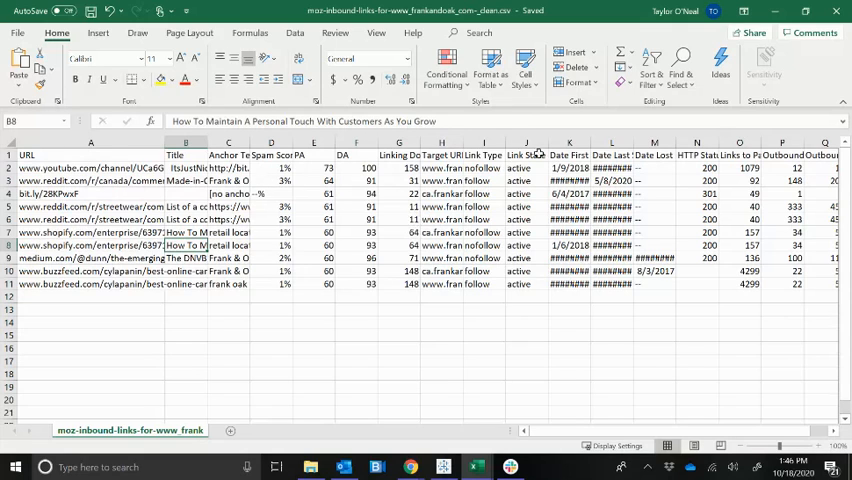
mouse_move(838, 12)
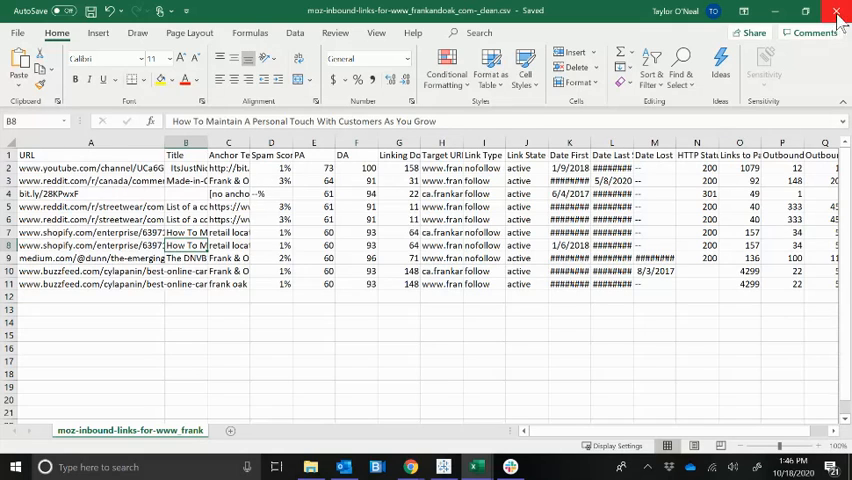
Close the Excel files without saving, then export the frankandoak.com Top Pages CSV
click(838, 12)
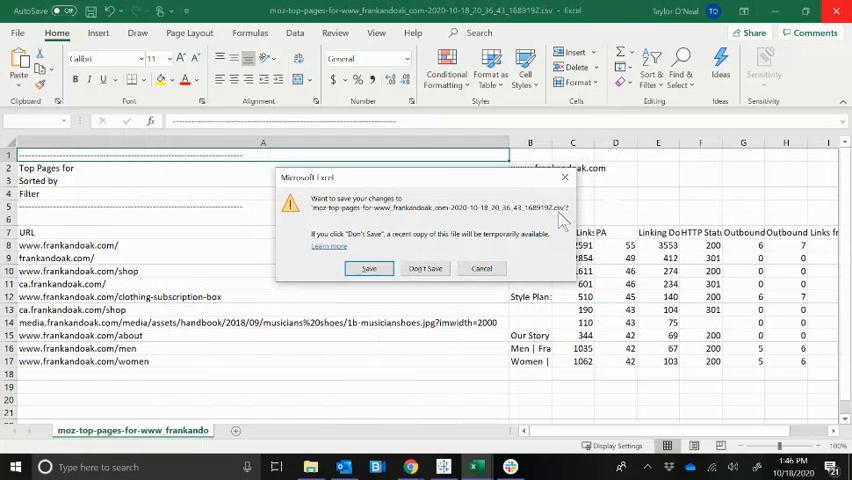
click(424, 268)
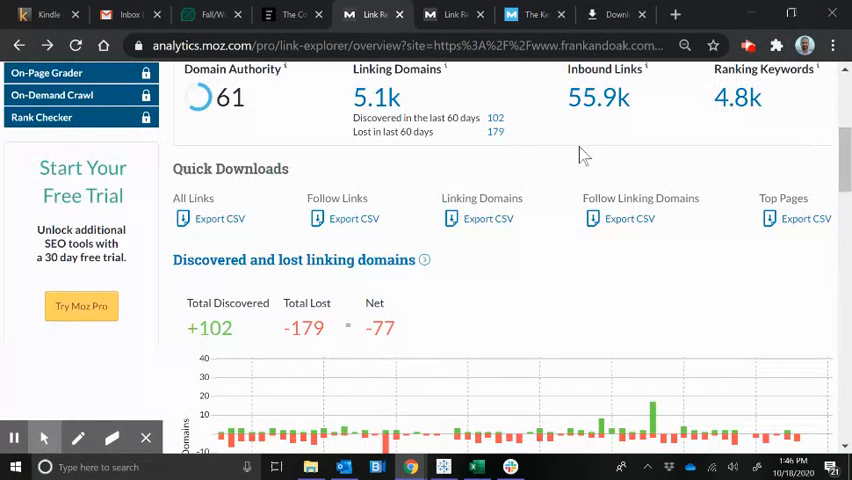
click(804, 218)
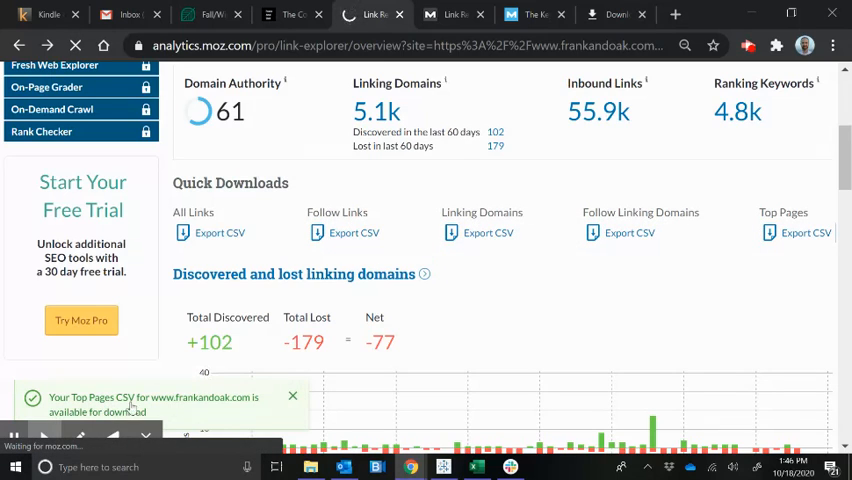
mouse_move(228, 406)
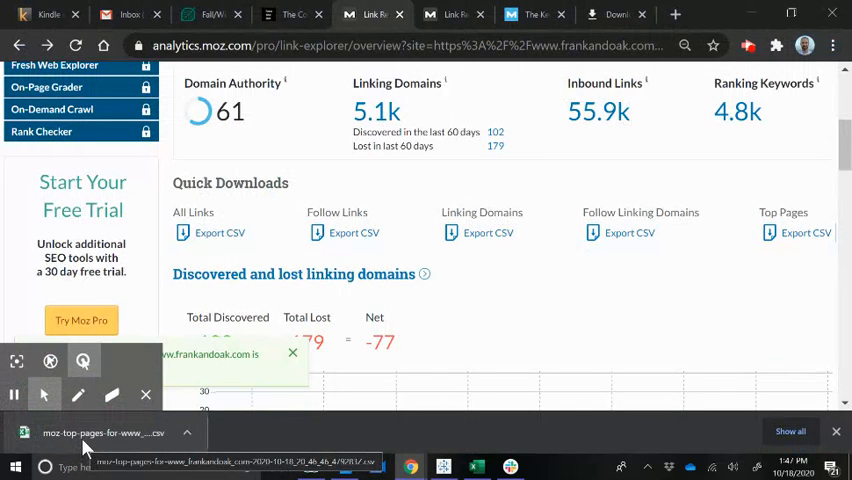
Open the downloaded top pages CSV and save it as a separate clean copy
click(100, 432)
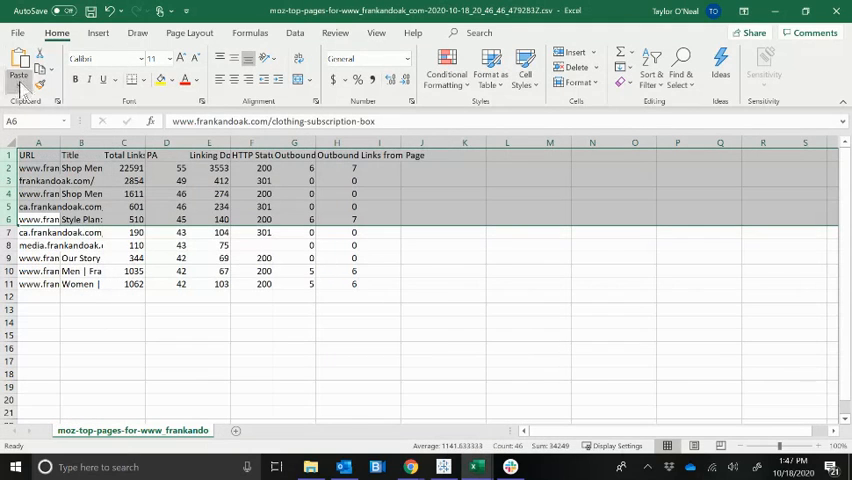
click(16, 32)
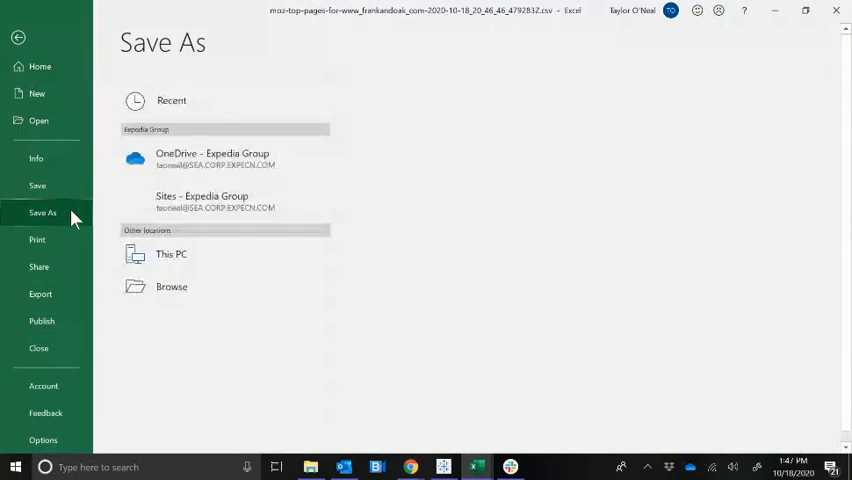
click(172, 252)
text(moz top pages for www frankandoak com der)
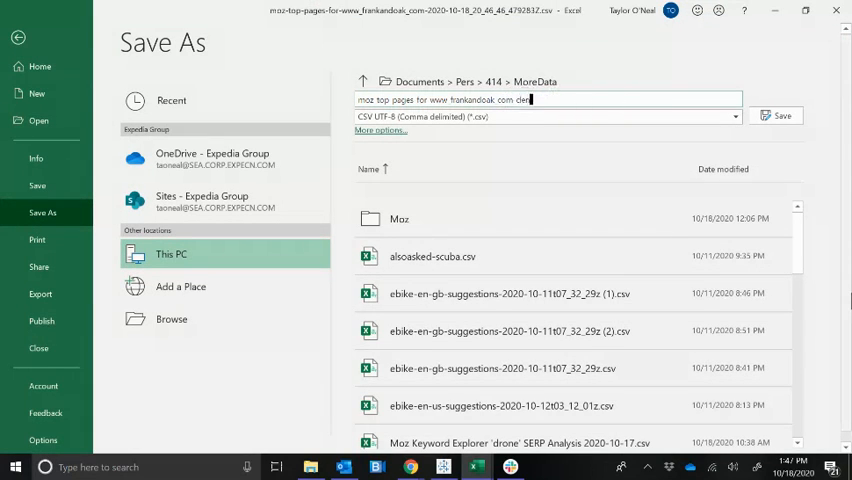
click(784, 116)
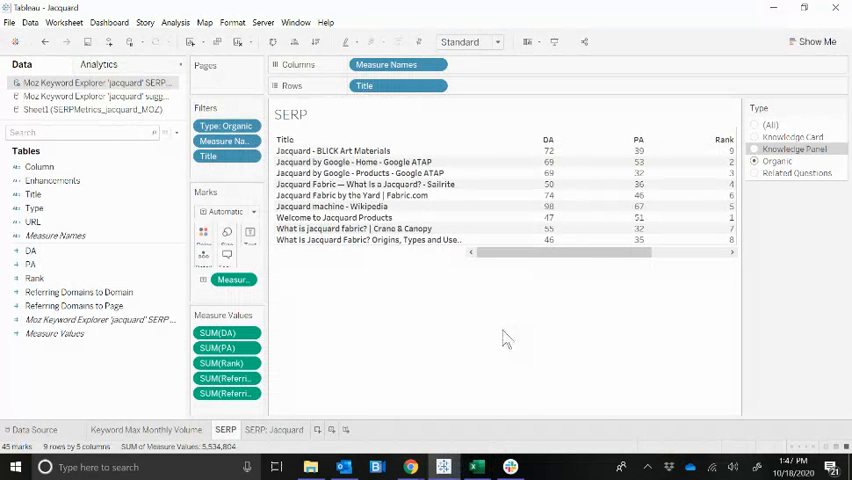
mouse_move(398, 222)
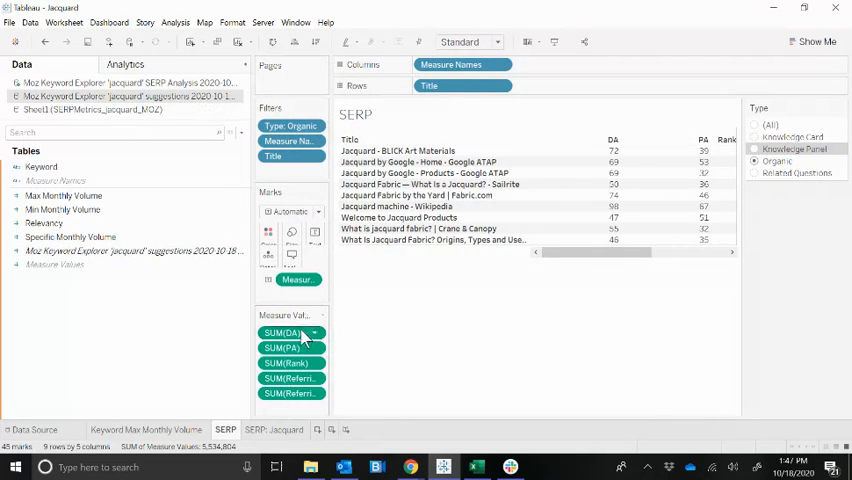
Show the jacquard workbook's data source page
click(356, 428)
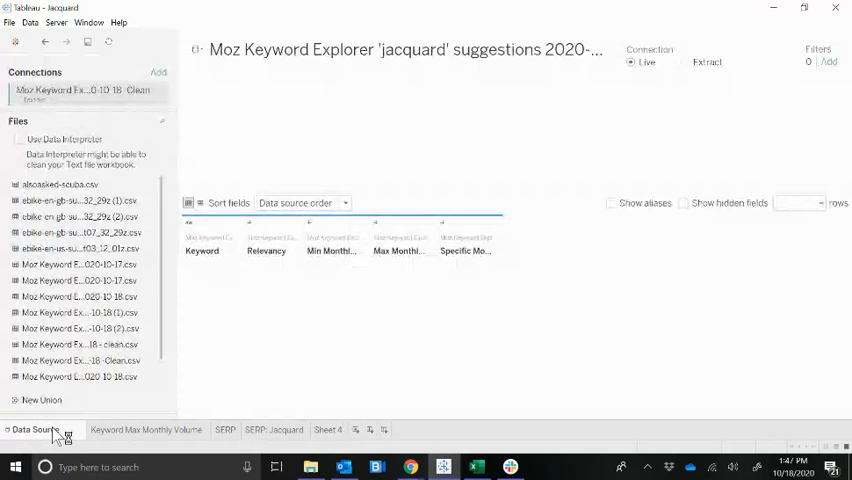
Connect the clean CSVs as text-file data sources and go to Sheet 4
click(158, 72)
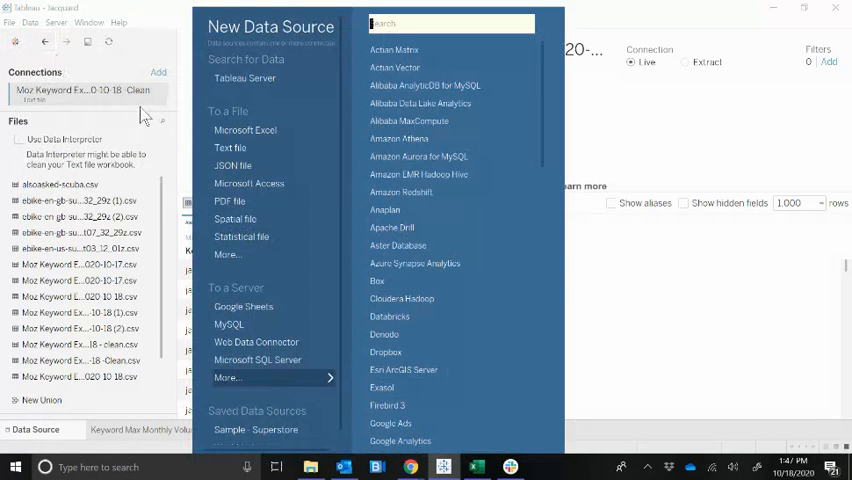
click(228, 148)
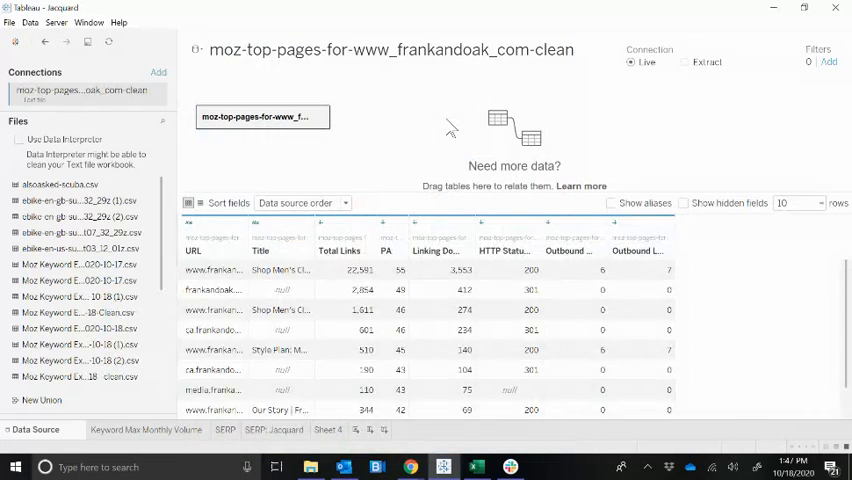
mouse_move(330, 364)
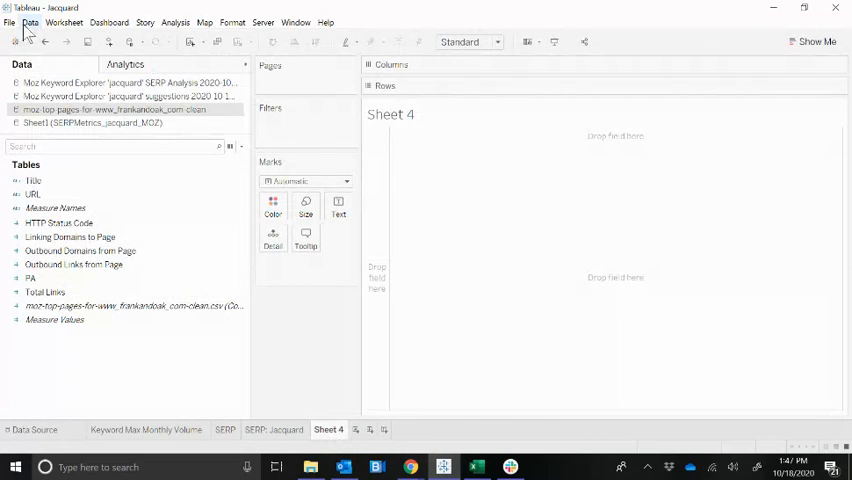
click(28, 22)
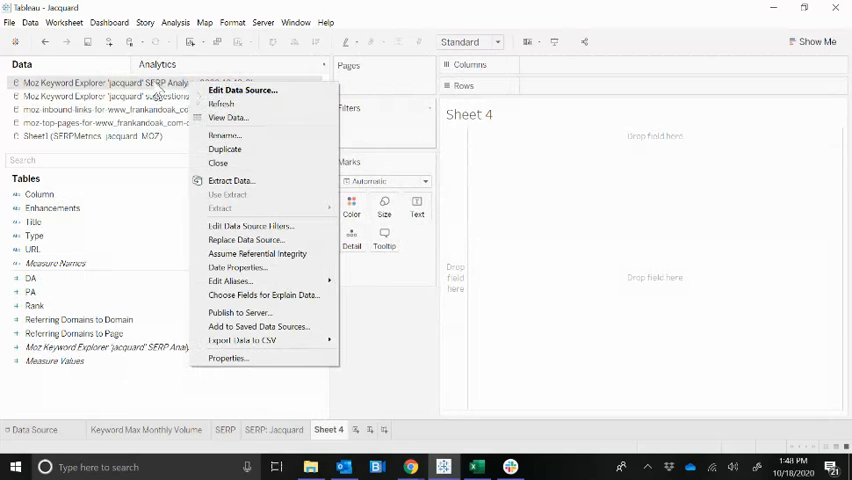
mouse_move(230, 180)
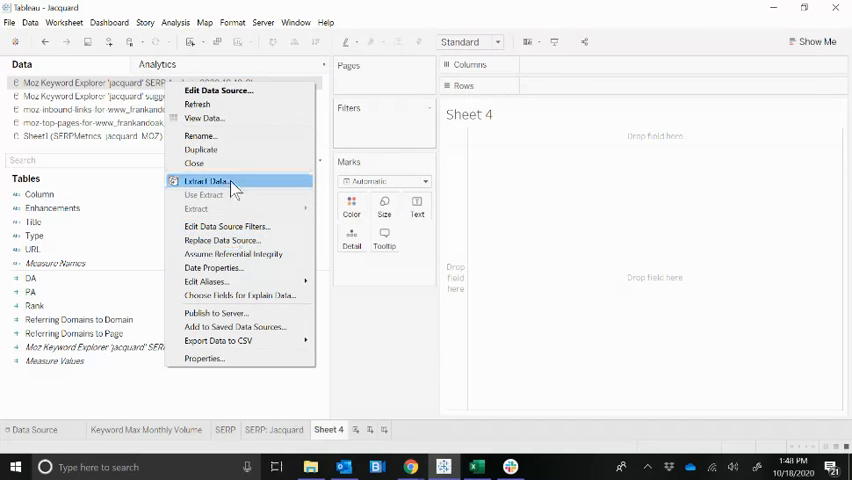
Rename the SERP analysis source to 'SERP' and the keyword explorer source to 'Keyword Suggestions'
click(200, 136)
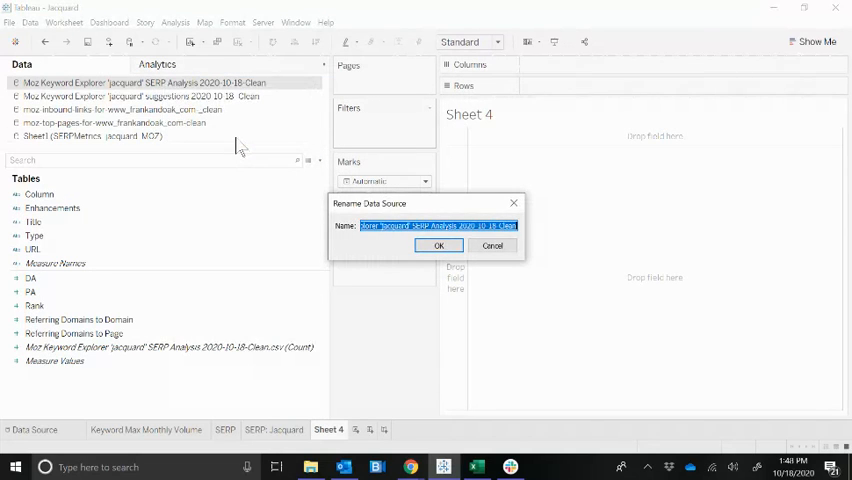
text(SERP)
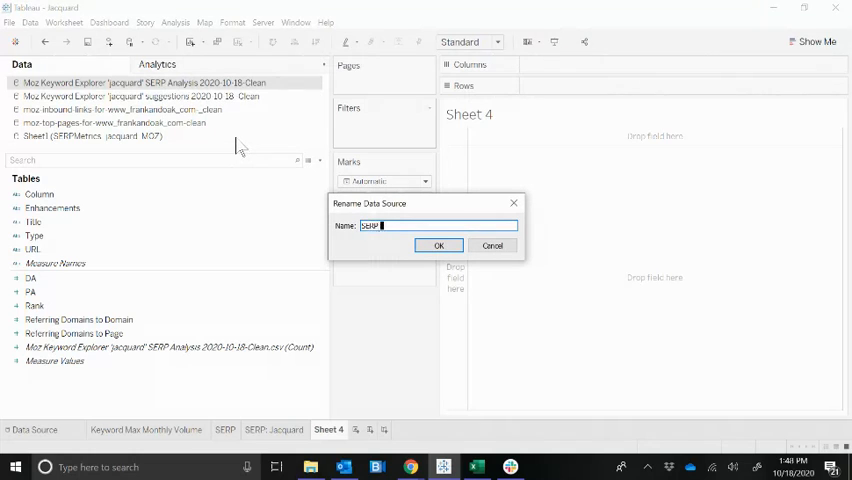
click(438, 246)
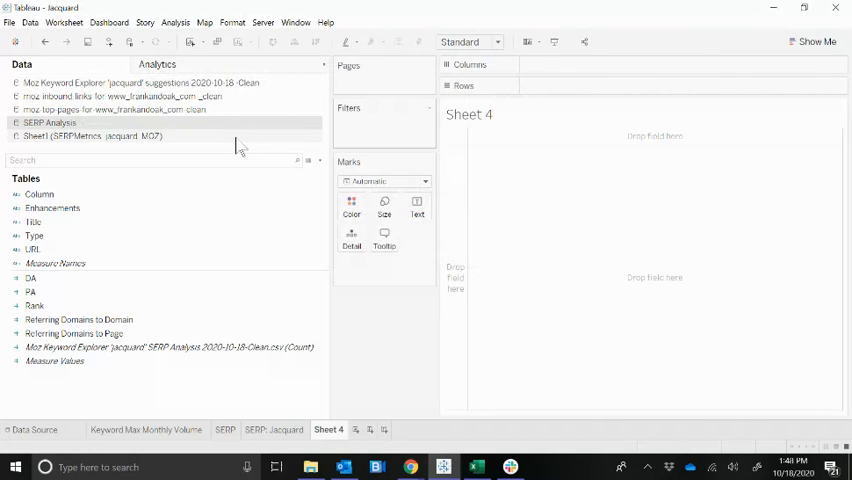
right_click(136, 84)
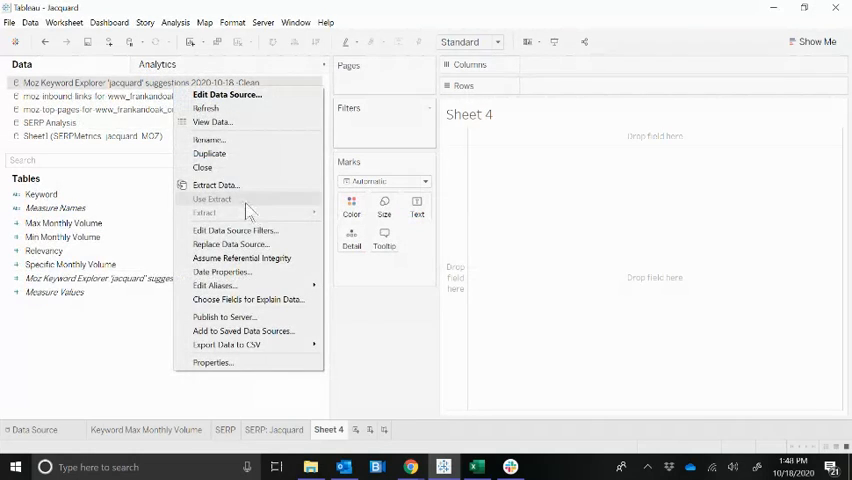
click(208, 140)
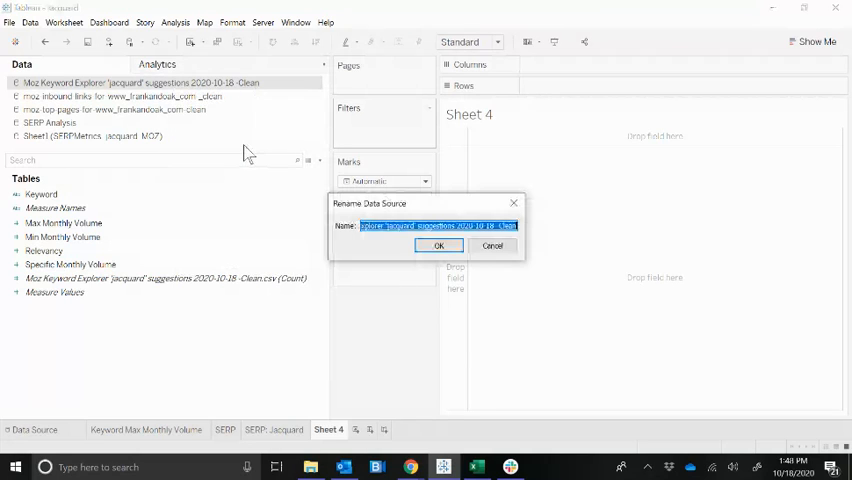
text(Keyword S)
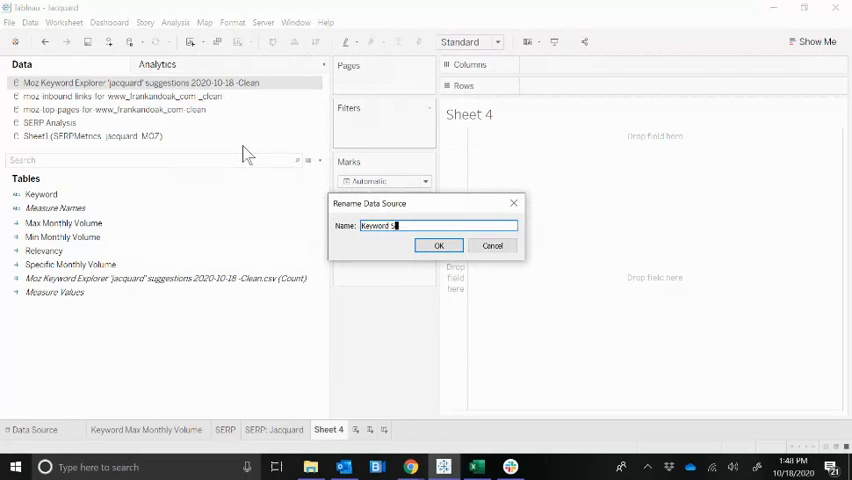
click(440, 246)
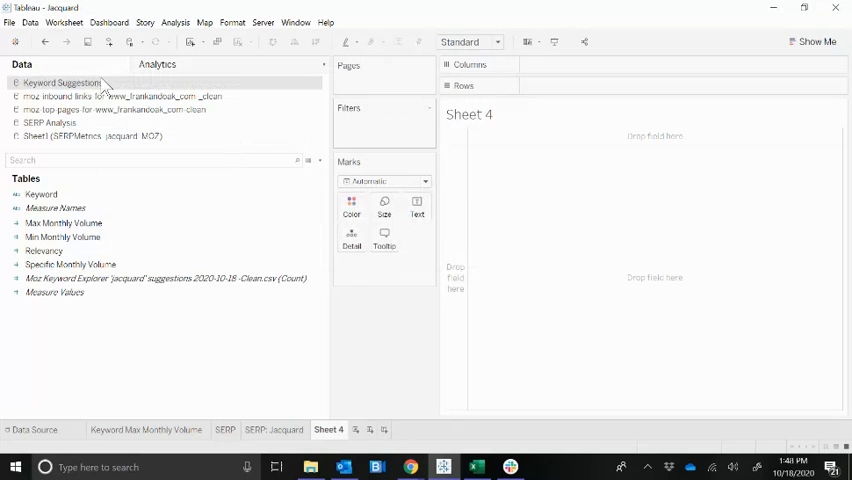
Rename the links source to 'Inbound Links' and the top pages source to 'Top Pages @ Frankandoak.com'
right_click(62, 82)
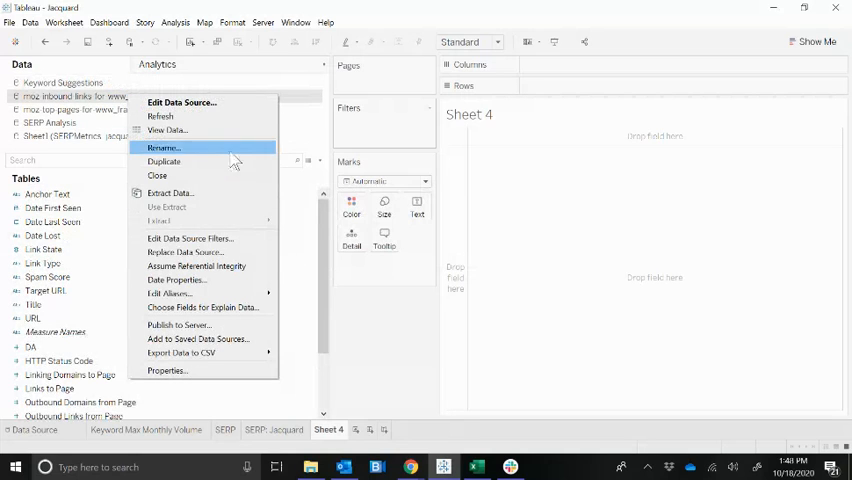
click(164, 148)
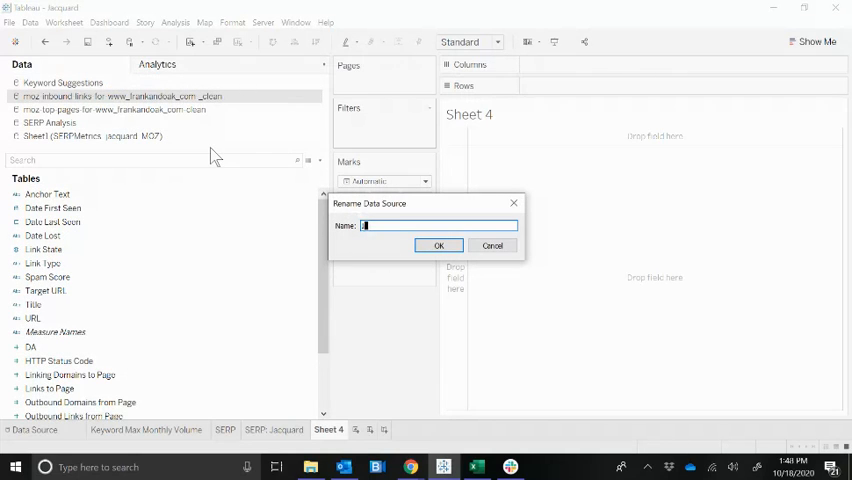
click(438, 246)
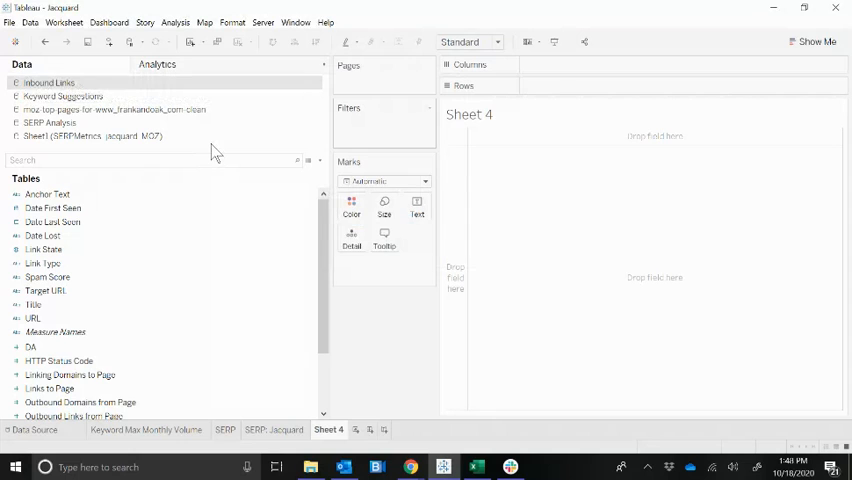
right_click(110, 108)
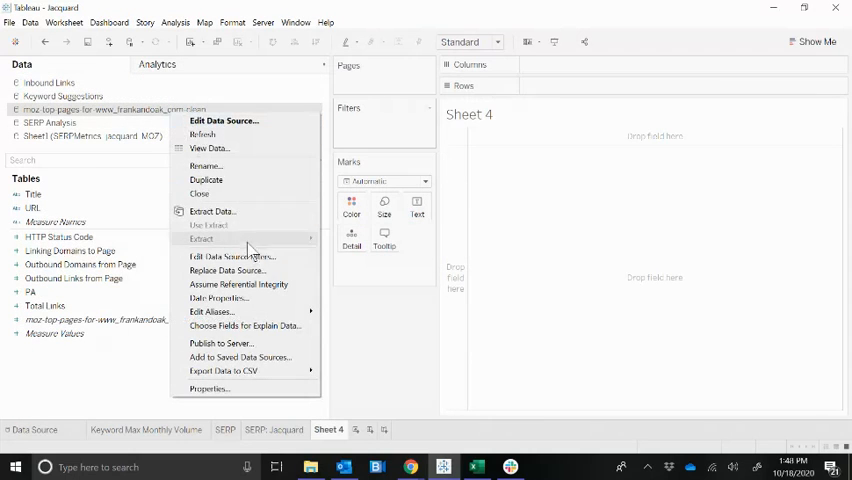
click(204, 164)
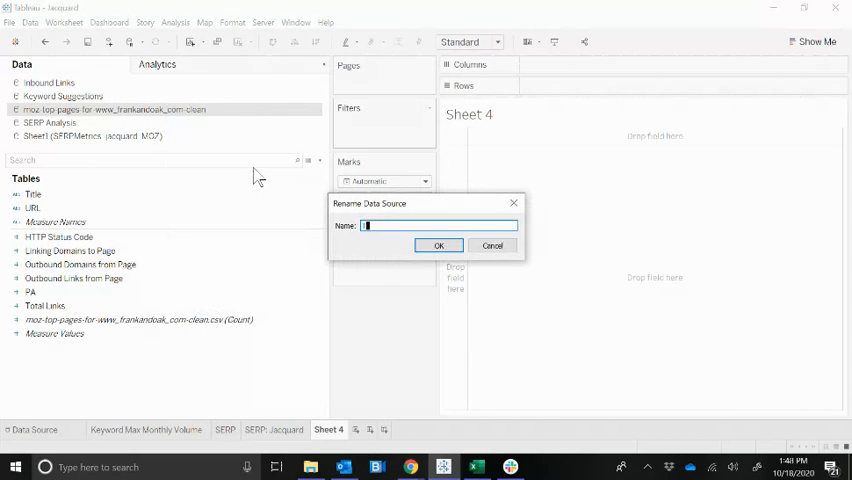
text(Top Pages @ H)
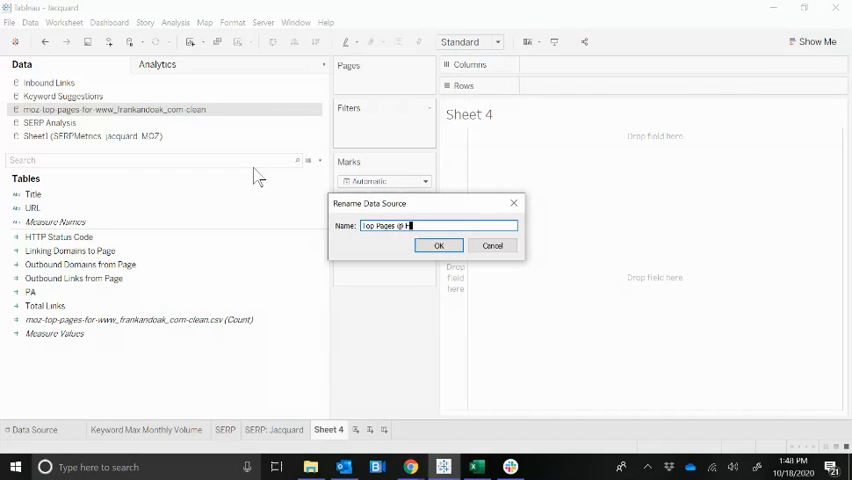
text(frankandoak.com)
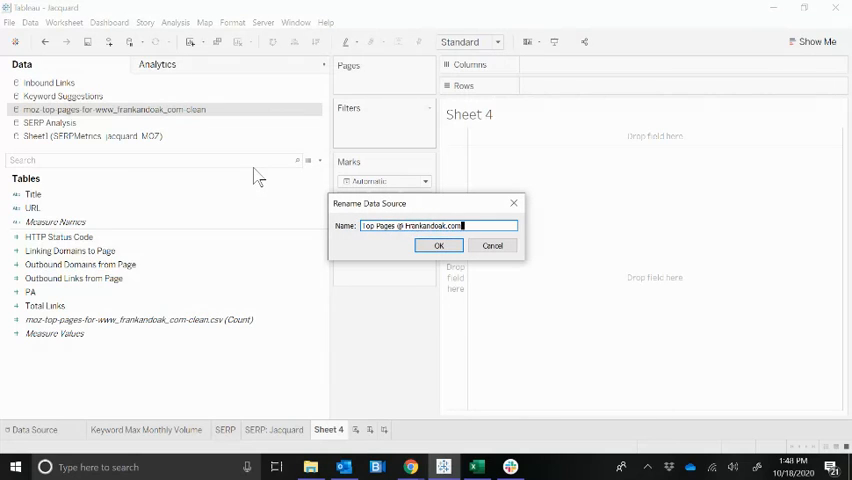
click(438, 246)
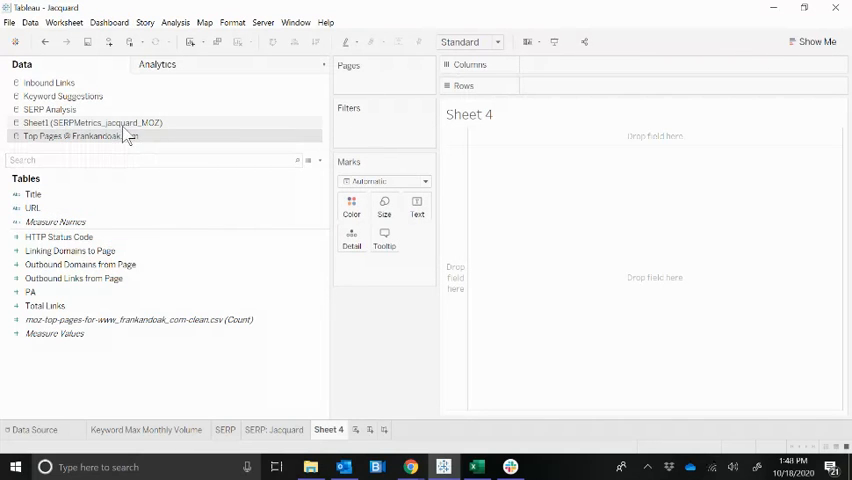
Rename the Sheet1 source to 'SERP Metrics'
double_click(90, 122)
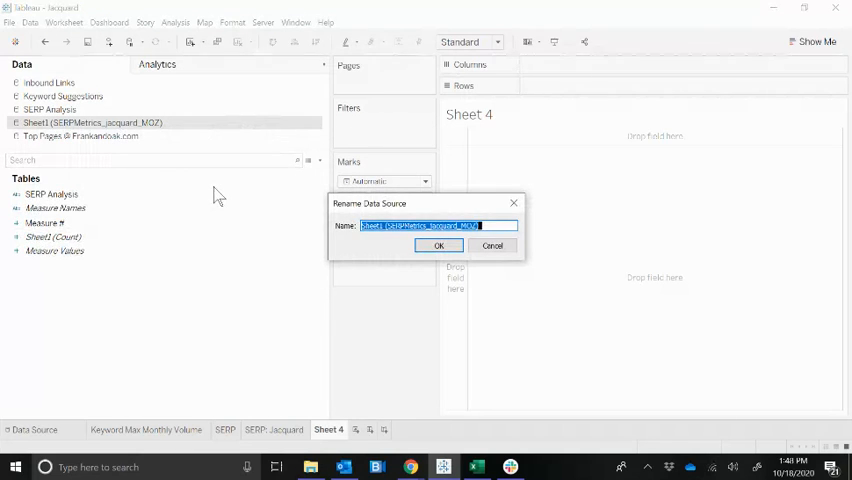
text(SERP Metrics)
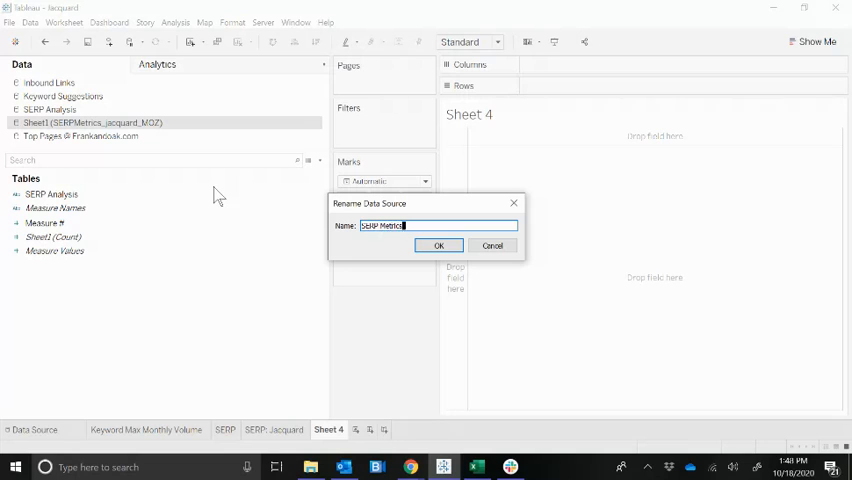
click(438, 244)
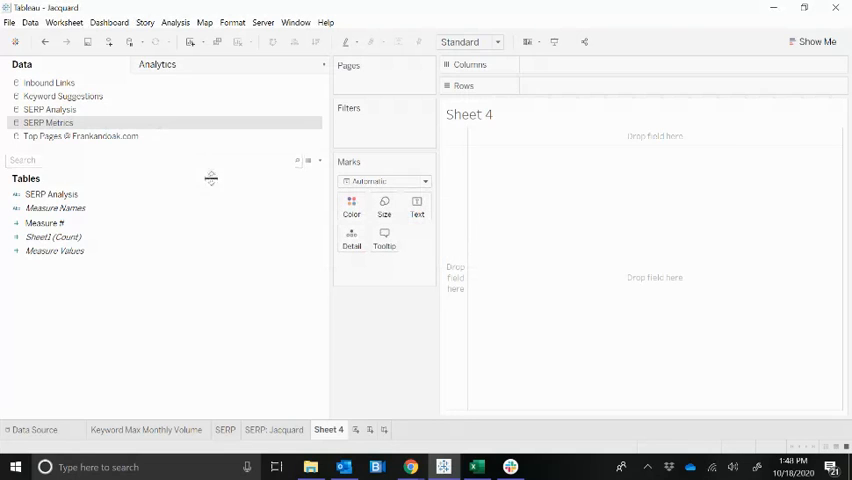
mouse_move(282, 122)
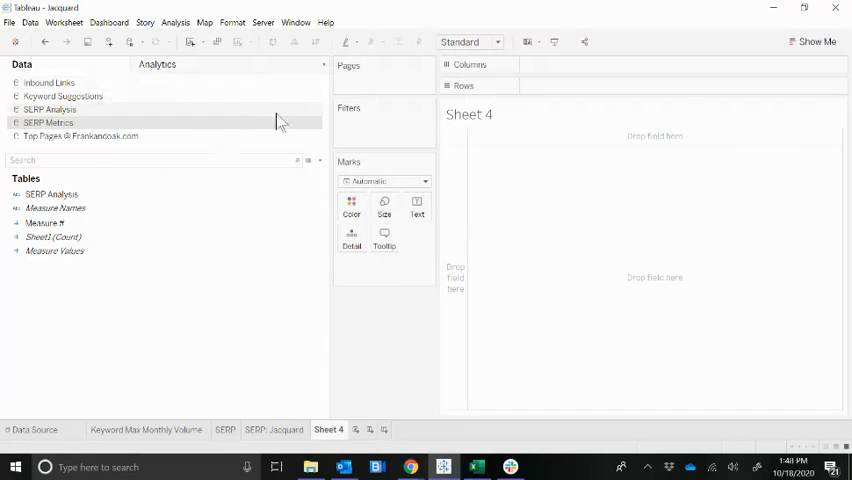
Switch to the Top Pages @ Frankandoak.com source and list the page Titles as rows
drag(320, 130, 222, 130)
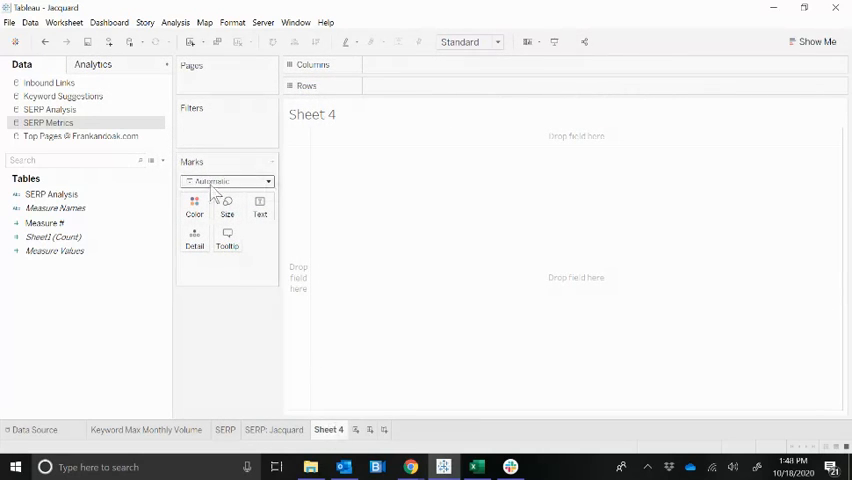
click(80, 136)
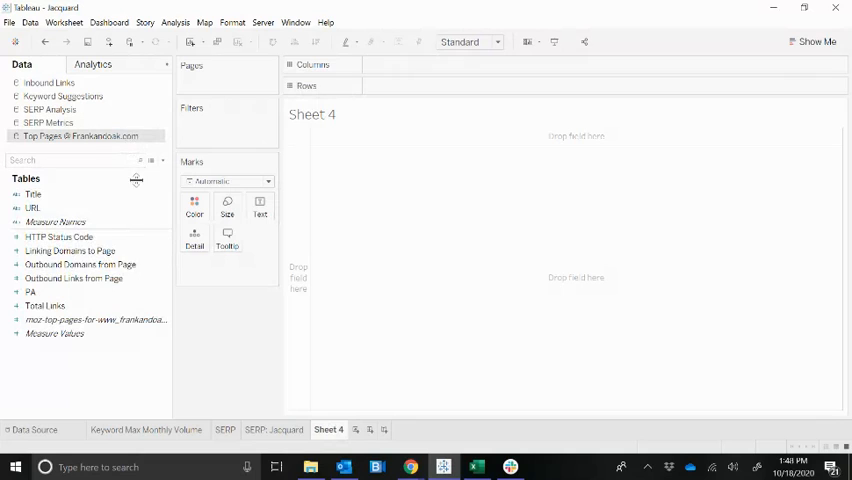
click(32, 208)
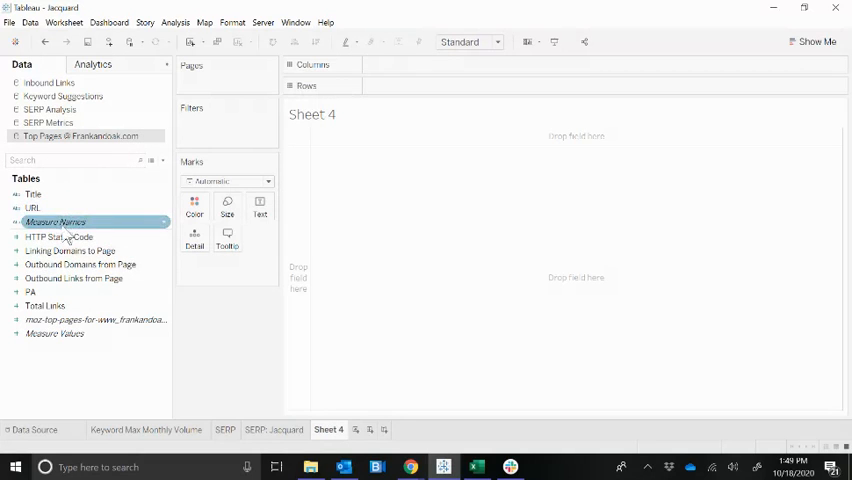
click(90, 320)
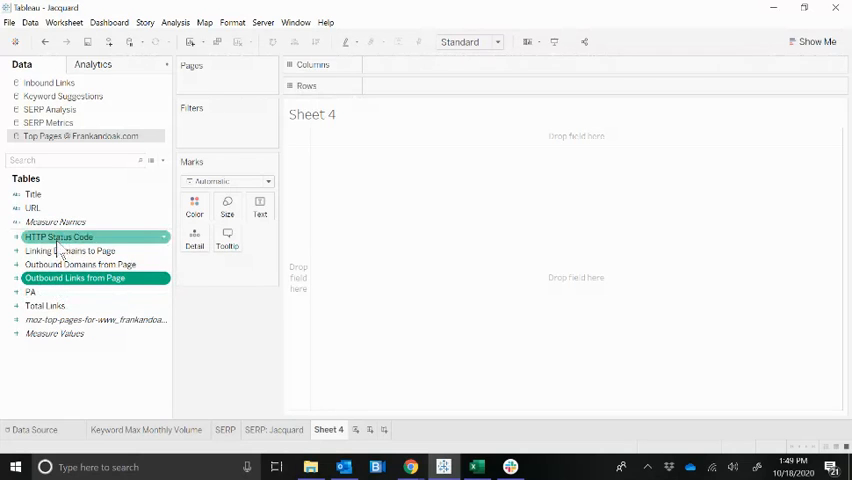
mouse_move(144, 240)
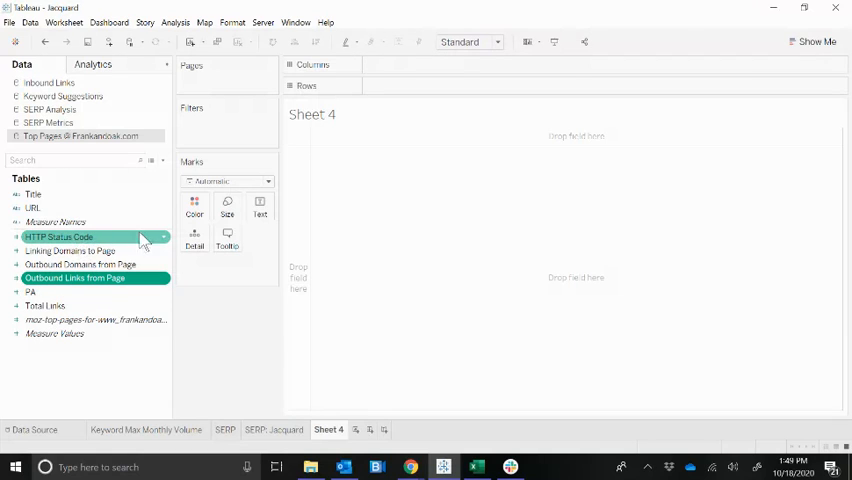
mouse_move(10, 240)
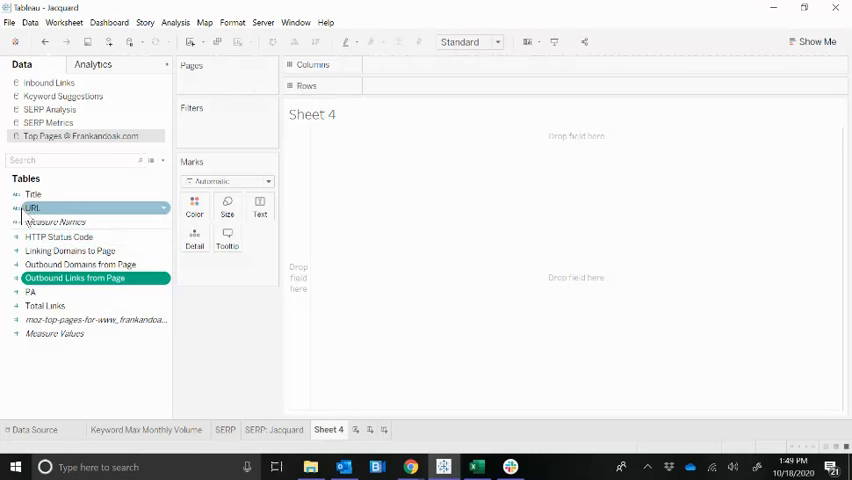
click(34, 194)
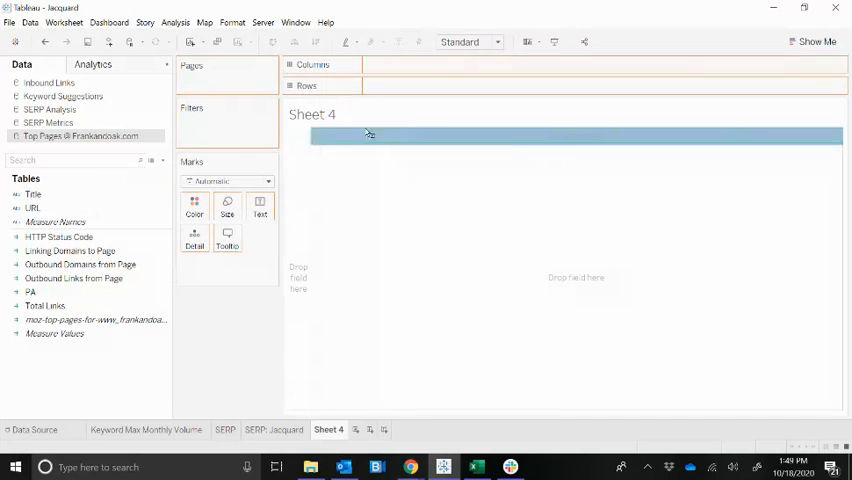
drag(32, 194, 410, 64)
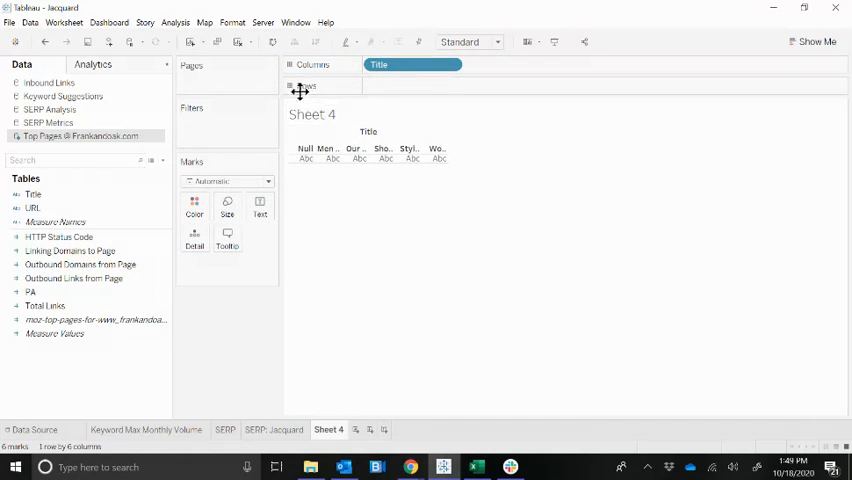
drag(412, 64, 412, 84)
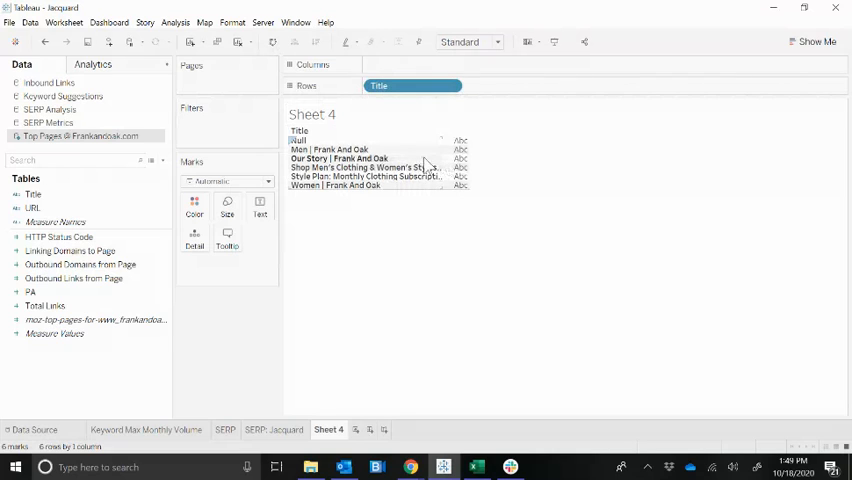
Add summed PA for each title and show it as a bar chart
click(72, 278)
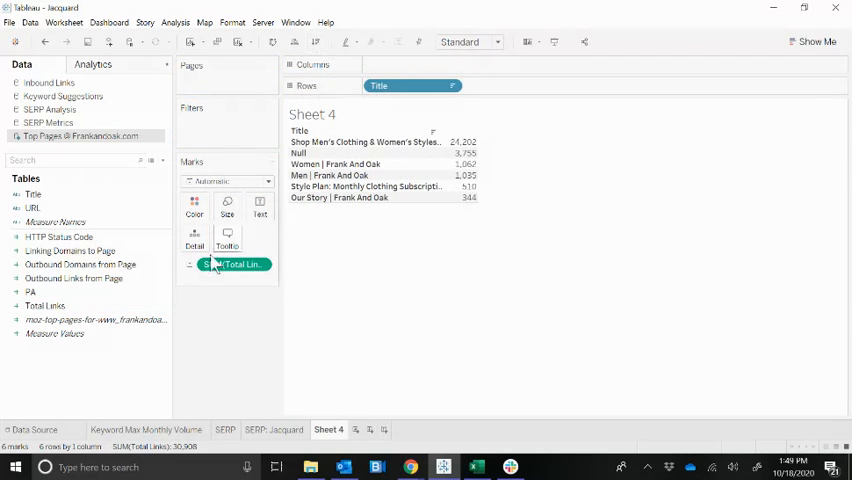
click(80, 264)
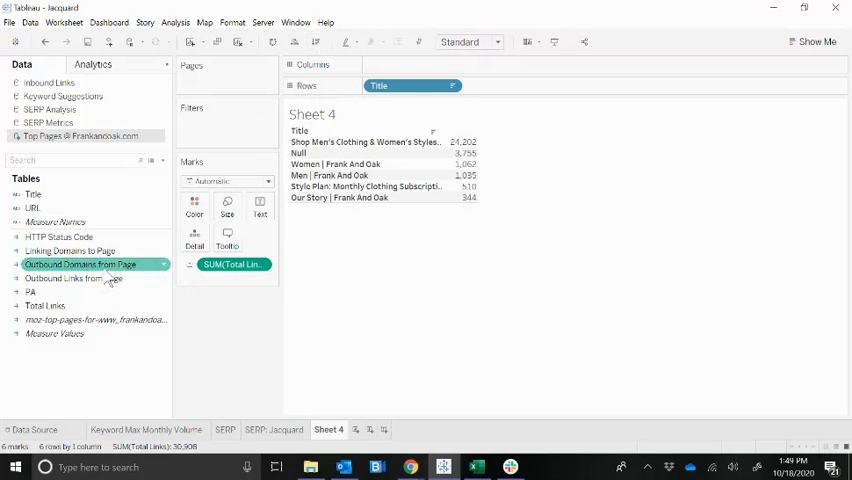
drag(80, 264, 510, 84)
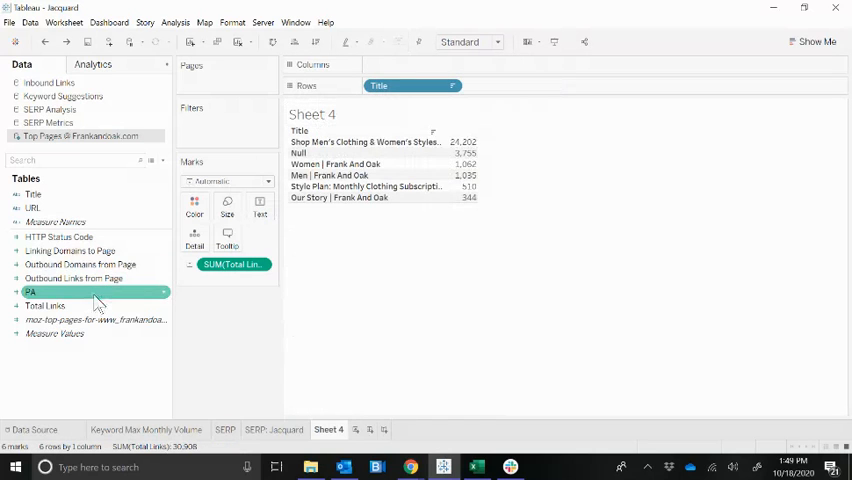
mouse_move(458, 186)
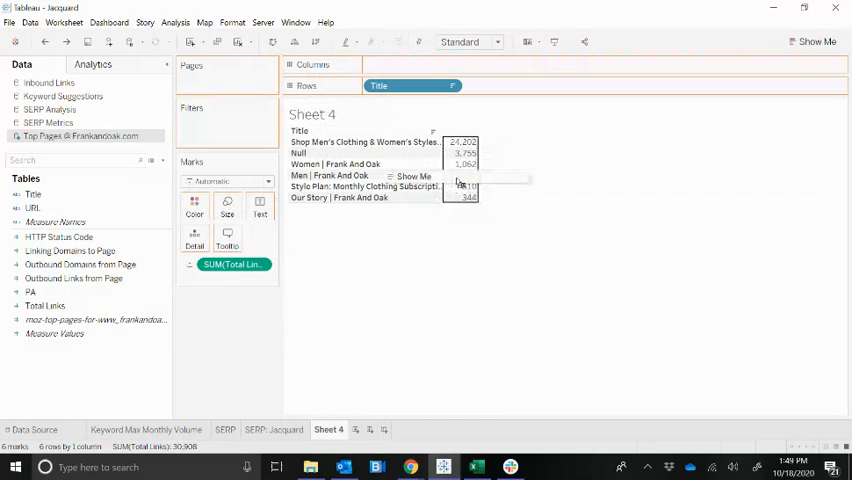
click(512, 84)
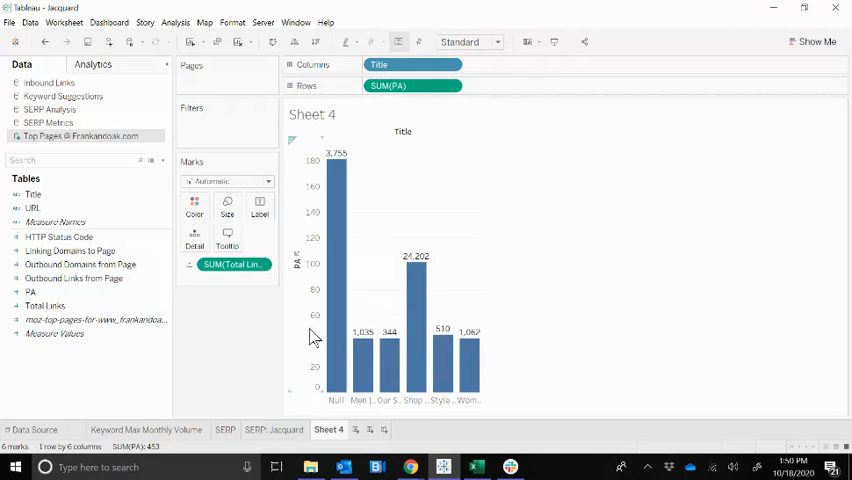
Stretch the chart to full width and change the PA measure from Sum to Average per title
click(468, 42)
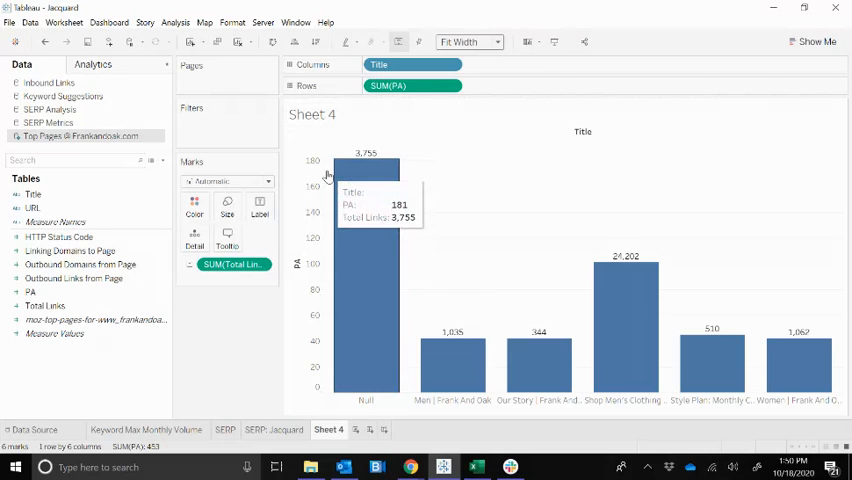
mouse_move(378, 110)
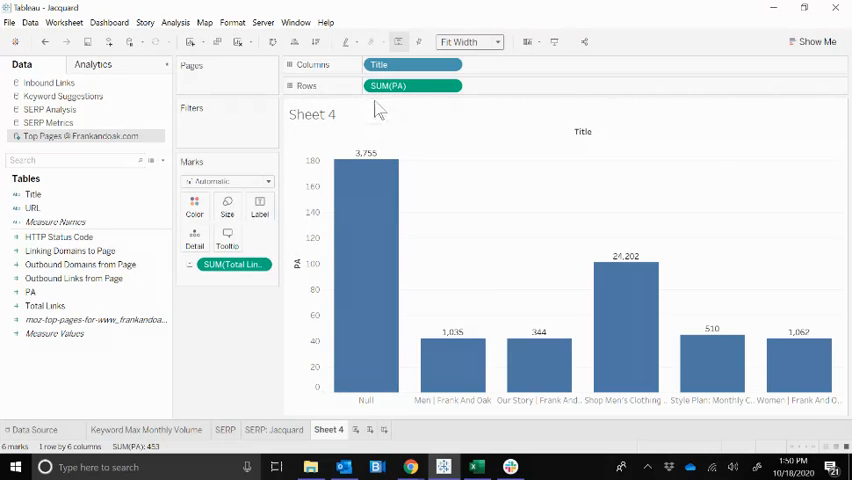
double_click(412, 84)
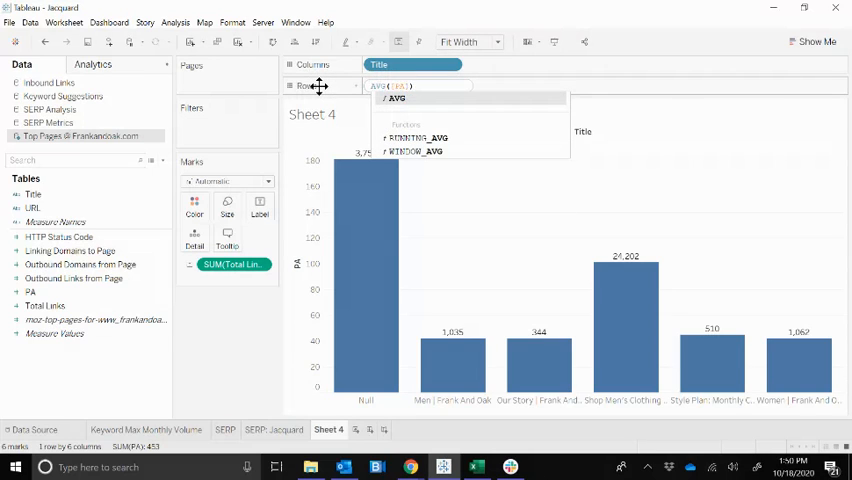
click(396, 98)
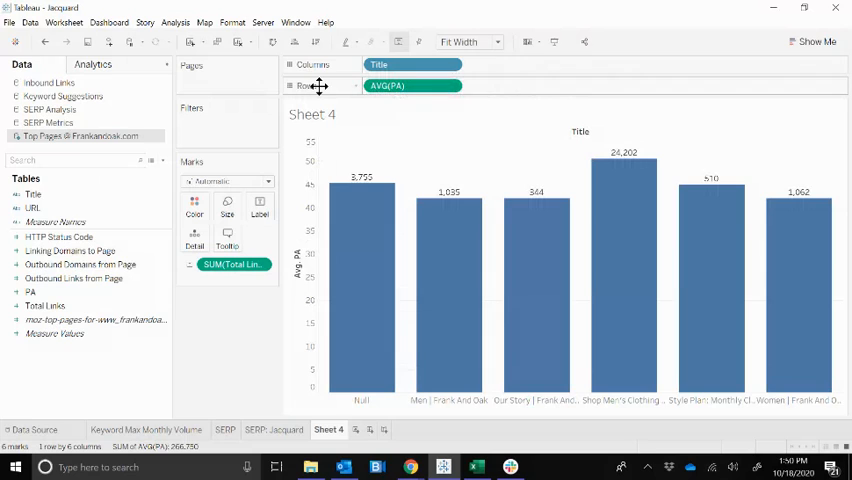
mouse_move(418, 360)
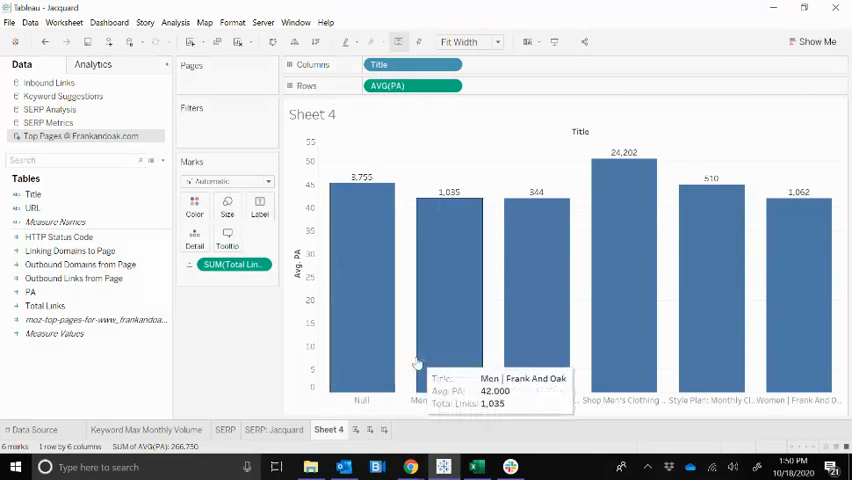
mouse_move(320, 208)
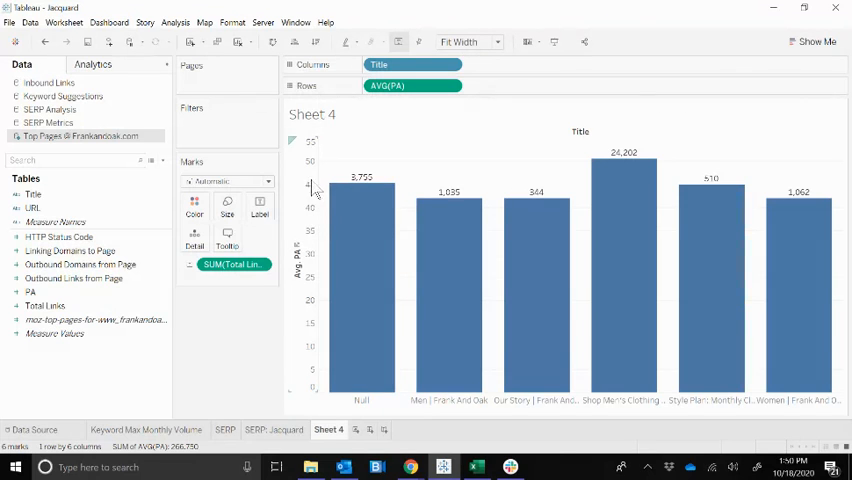
mouse_move(372, 268)
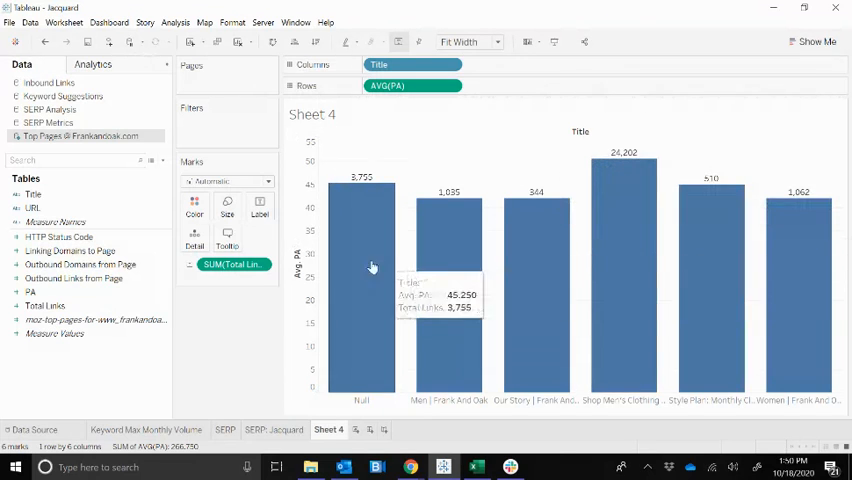
mouse_move(624, 210)
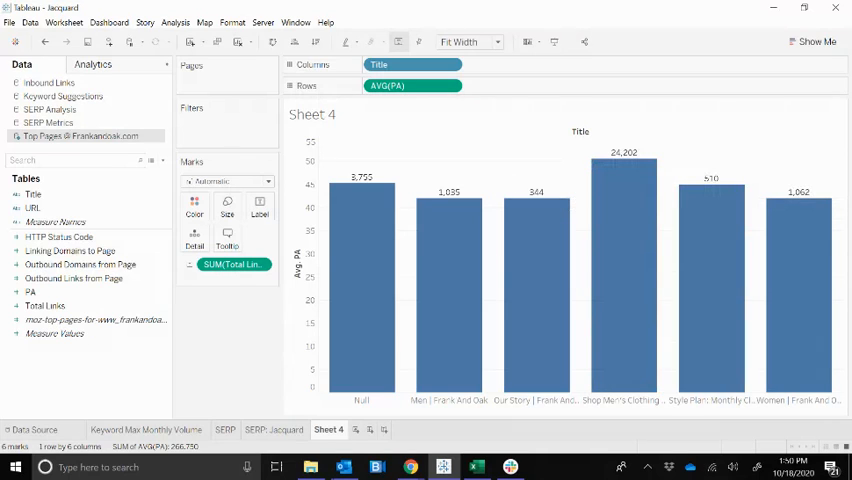
double_click(328, 428)
text(Average Page Authority by F&O Top Page)
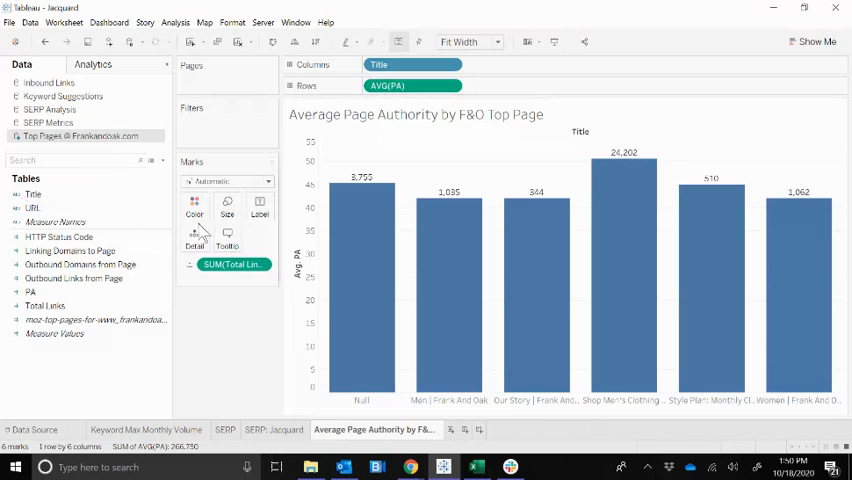
Finish naming the sheet and start a new blank worksheet, Sheet 5
click(32, 208)
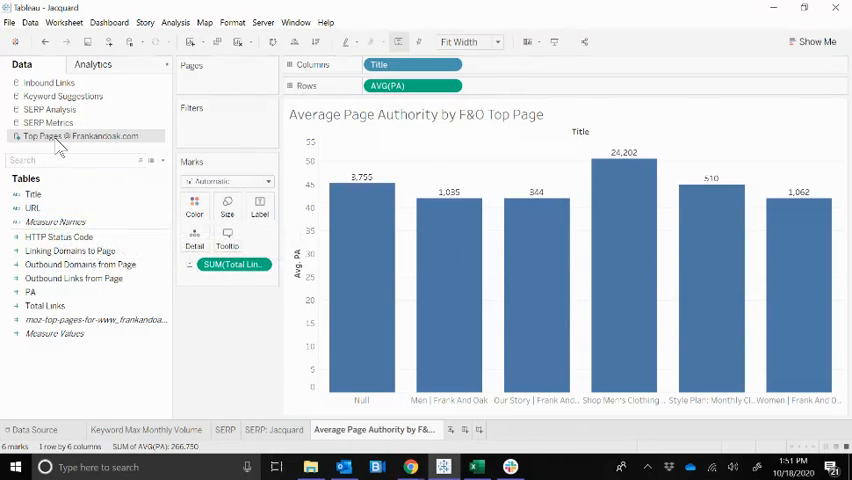
mouse_move(136, 140)
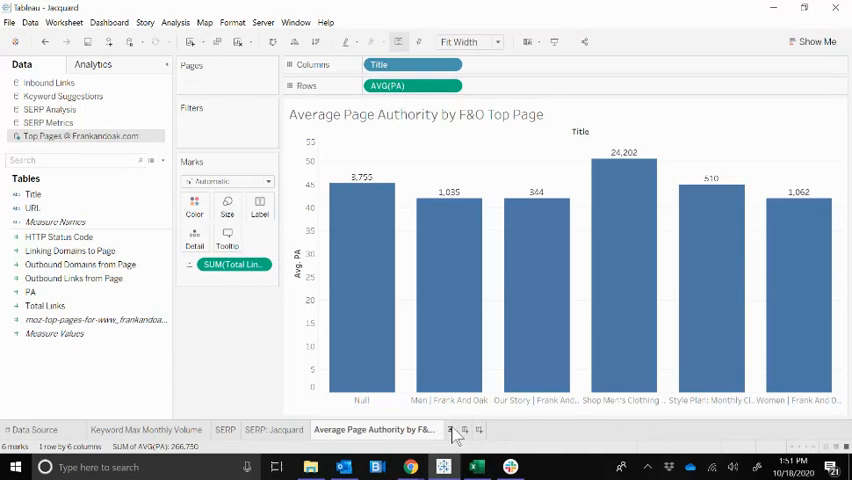
click(488, 428)
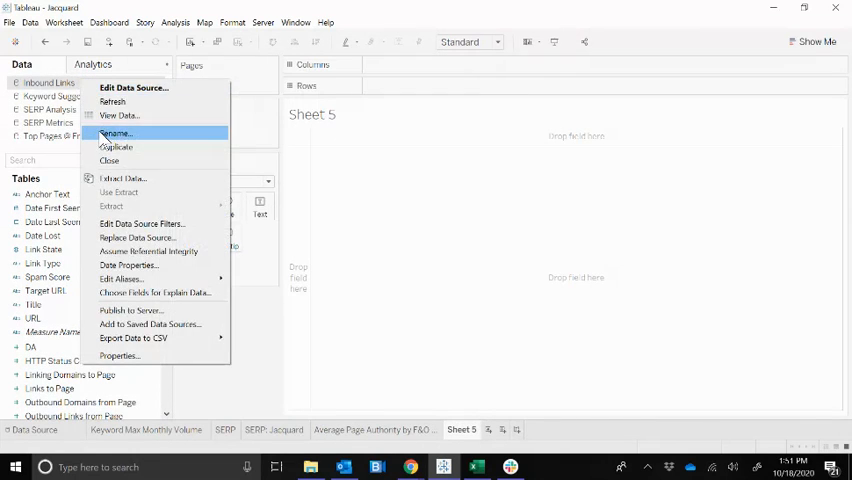
Rename the inbound links source to 'Inbound Links @ Frankandoak.com'
click(116, 132)
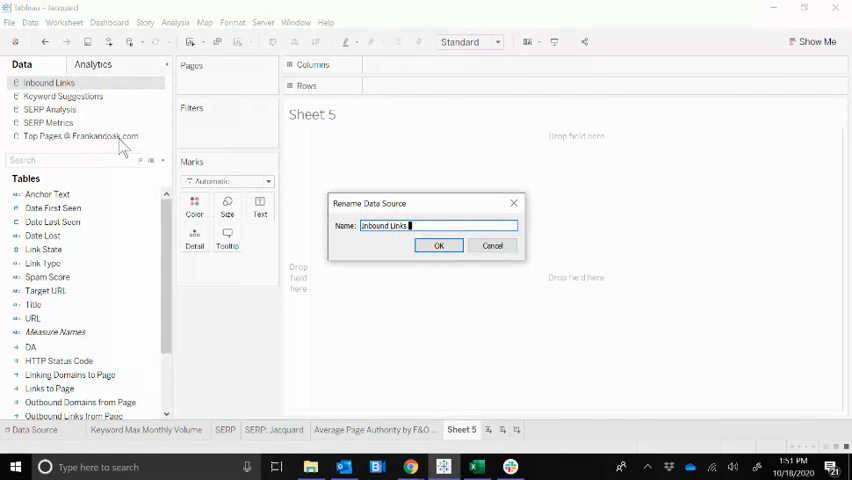
text(@ Frankandoak.com)
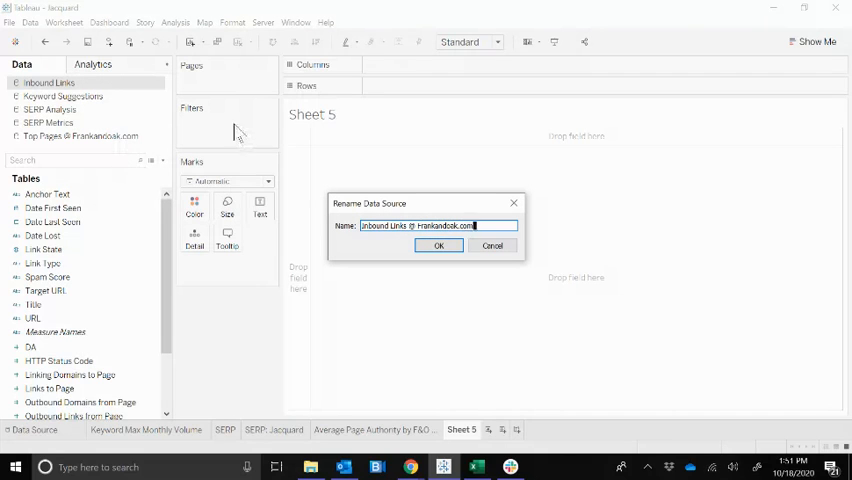
click(438, 244)
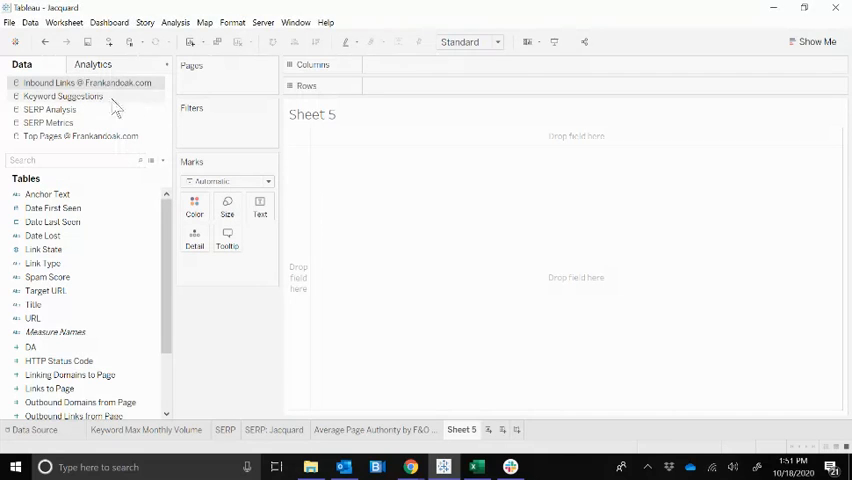
mouse_move(56, 272)
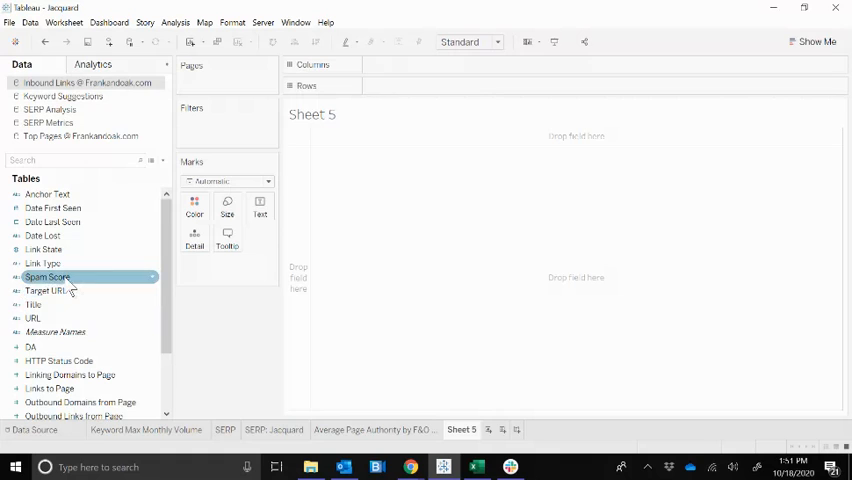
Review the Spam Score and Link Type field options in the Data pane
right_click(48, 276)
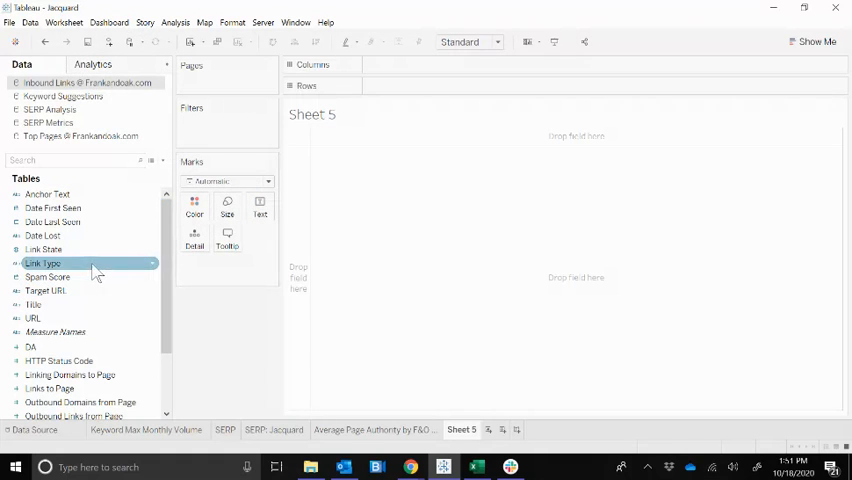
right_click(48, 276)
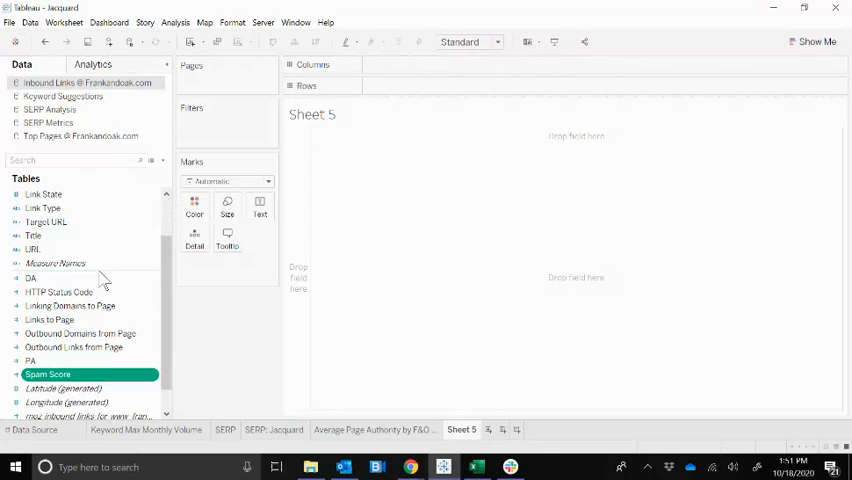
scroll(up, 3)
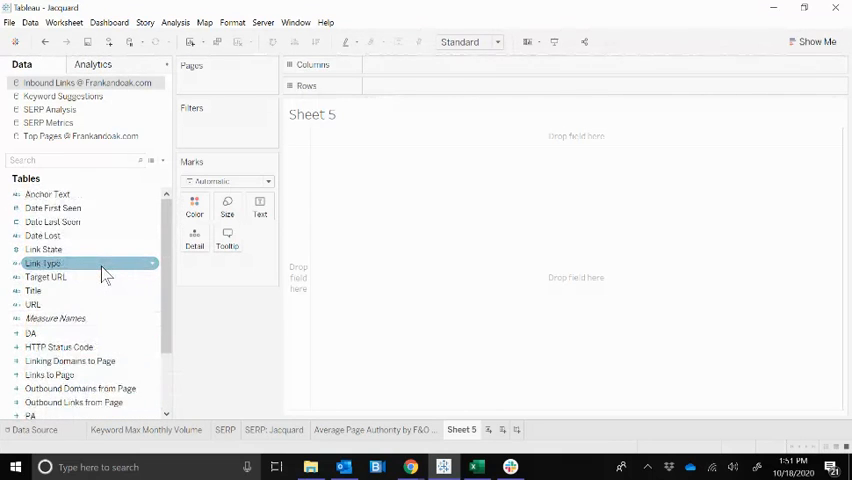
List inbound link Titles as rows with Links to Page figures, sorted largest first
drag(32, 290, 412, 64)
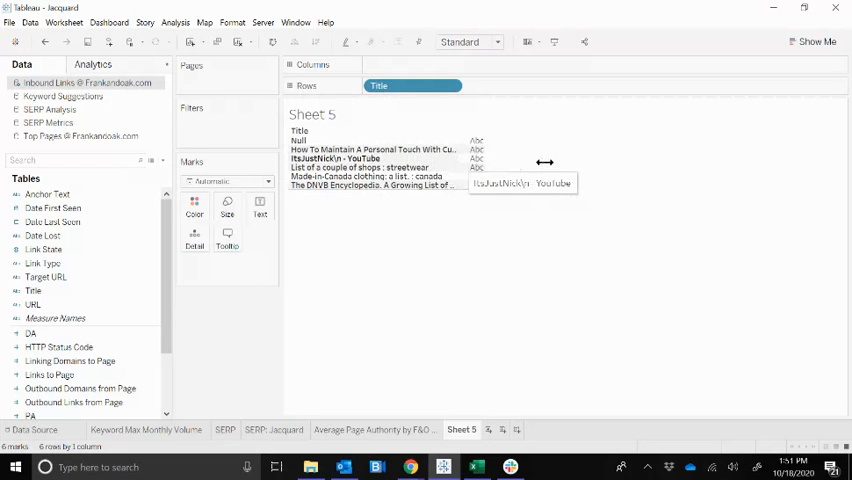
click(32, 304)
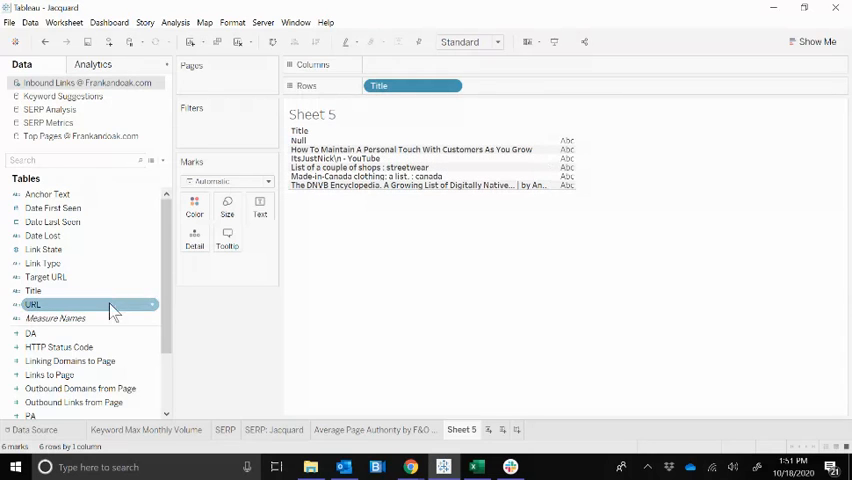
scroll(down, 3)
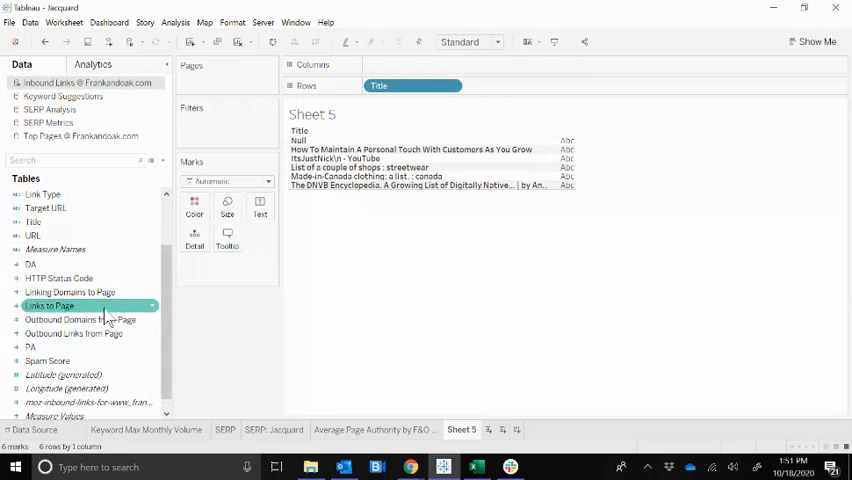
drag(50, 304, 230, 264)
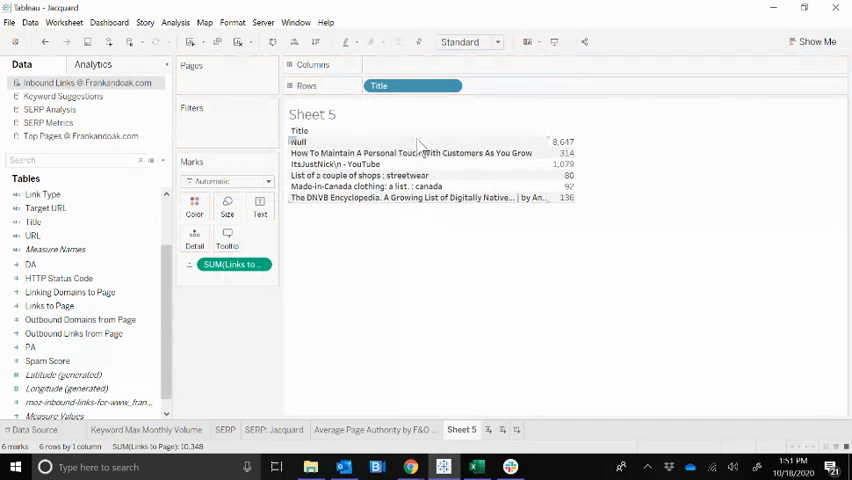
mouse_move(410, 208)
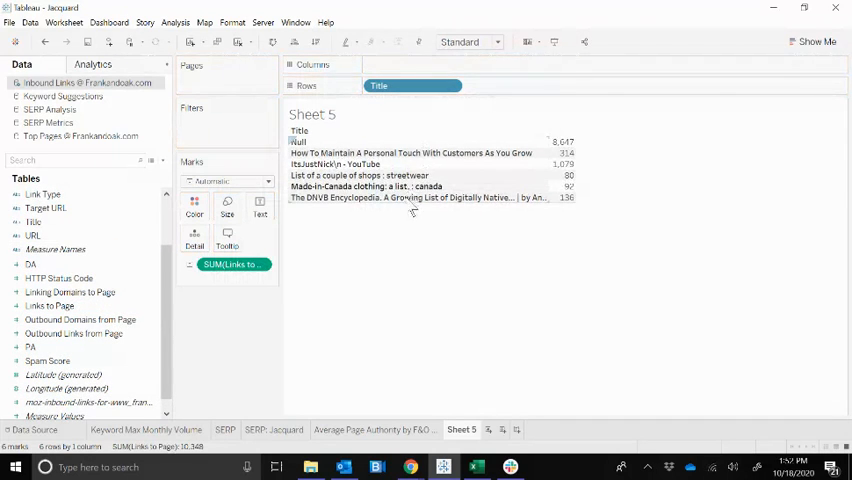
mouse_move(470, 196)
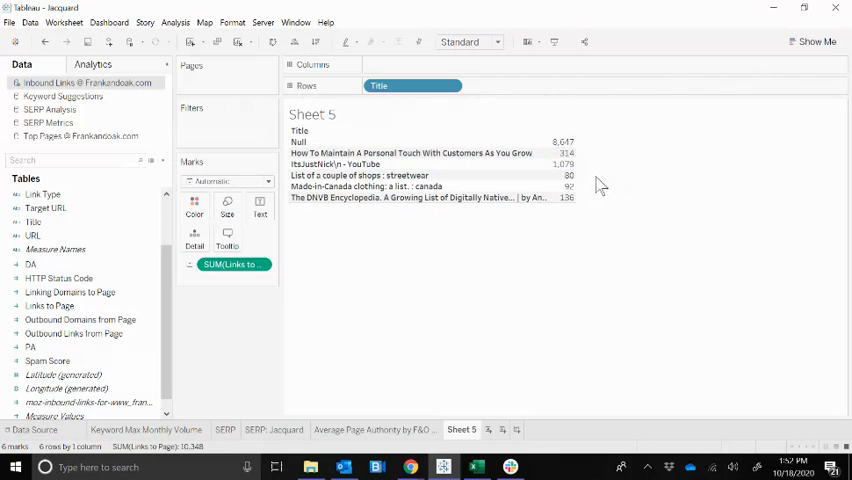
click(452, 84)
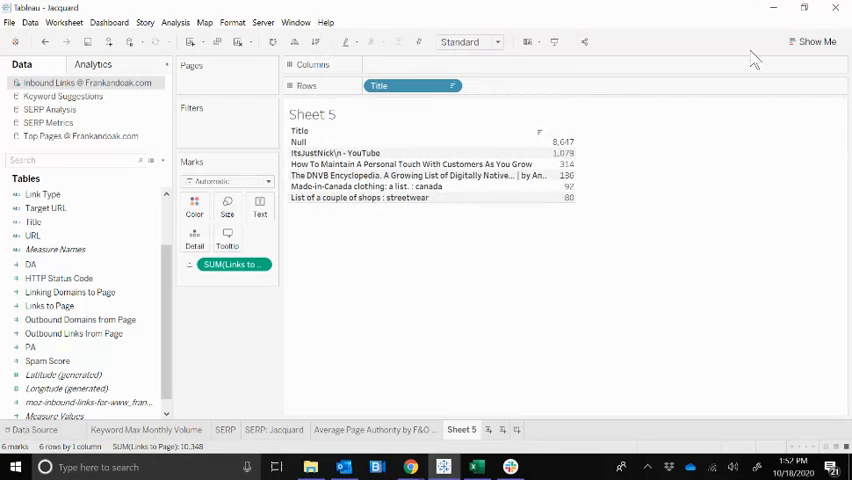
Show the figures as horizontal bars and exclude the Null title
click(816, 40)
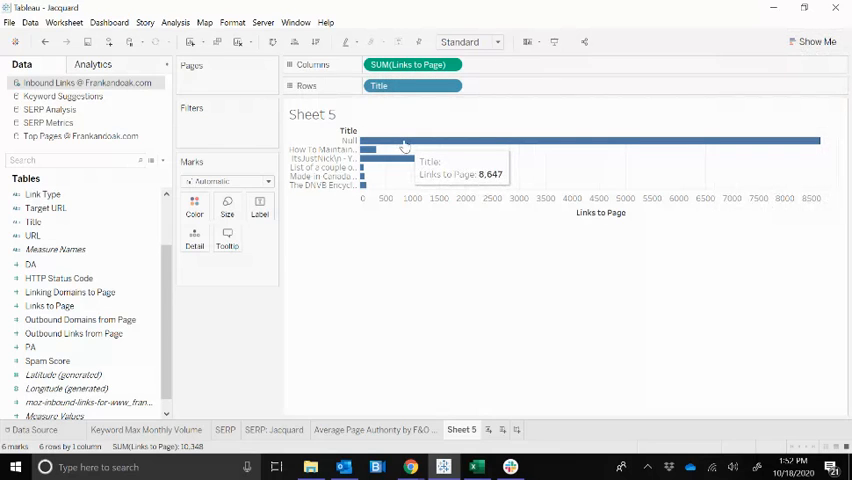
right_click(404, 148)
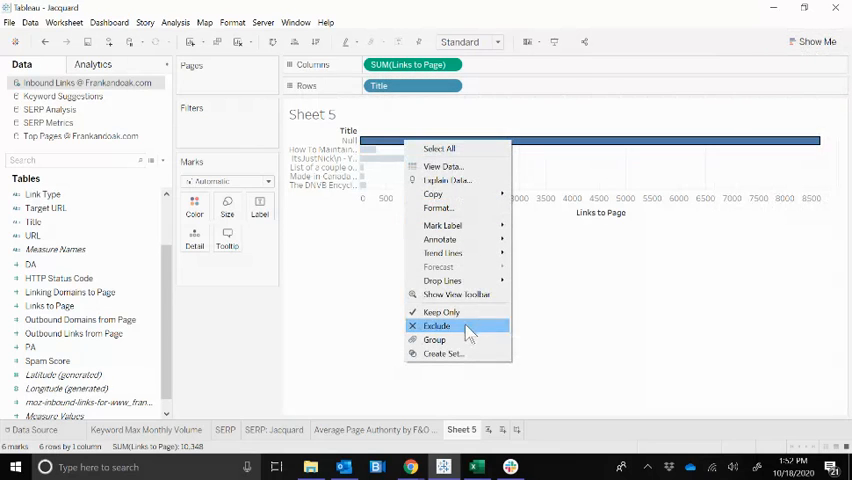
click(436, 324)
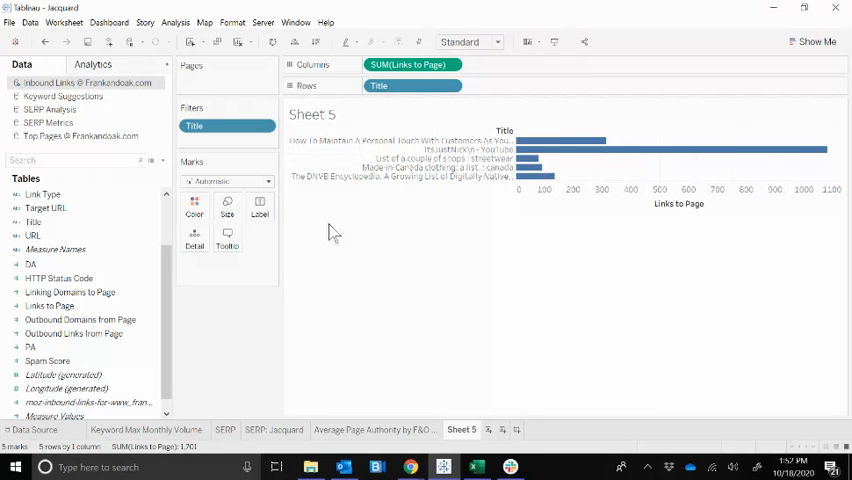
Check the tooltip editor and pick the URL field to add to the bar tooltips
click(228, 240)
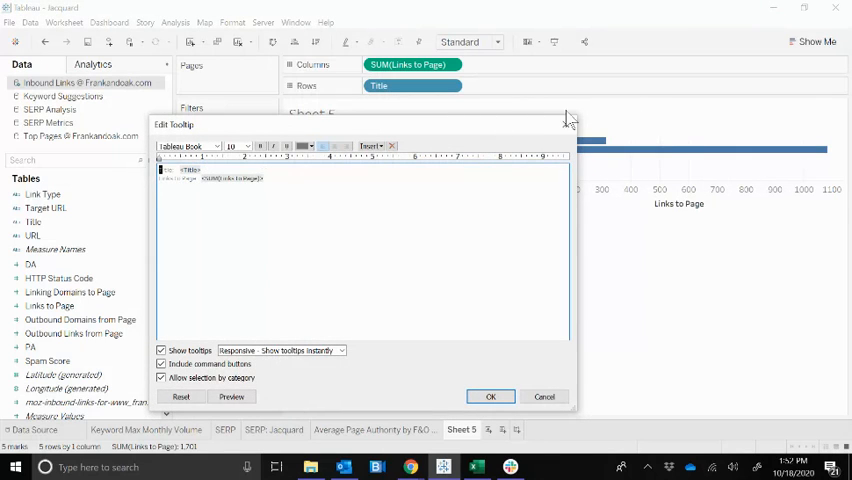
click(492, 396)
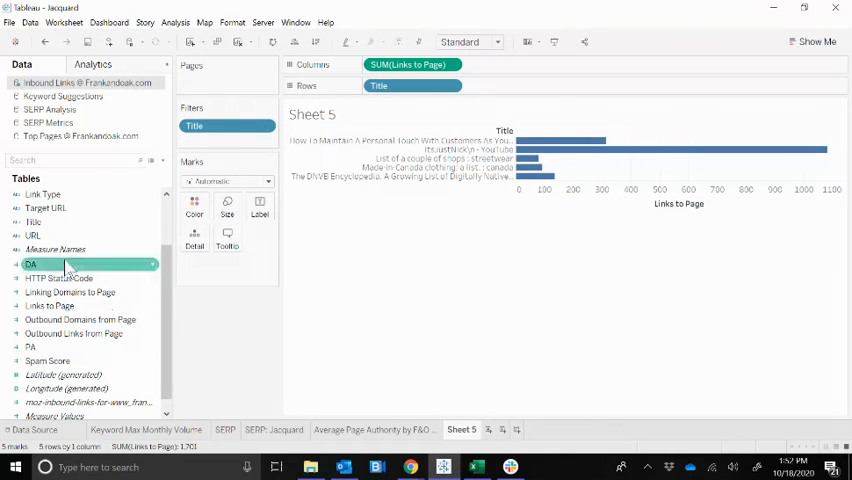
click(36, 236)
text(Inbound Links)
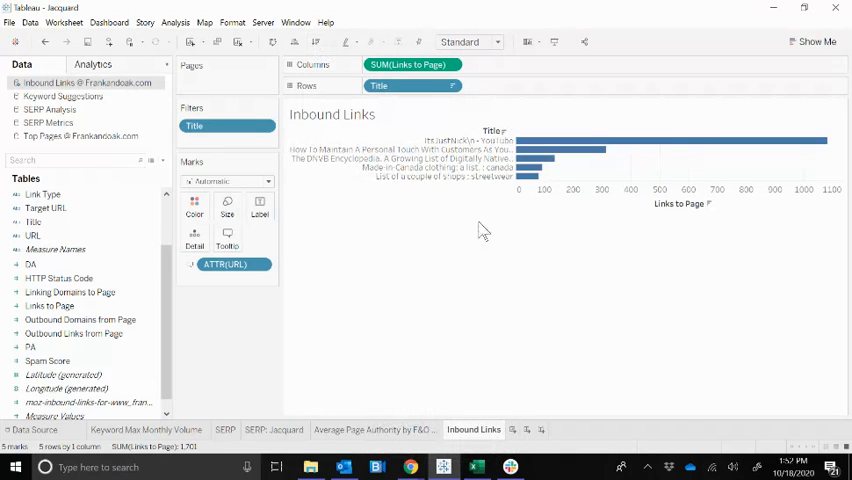
mouse_move(358, 348)
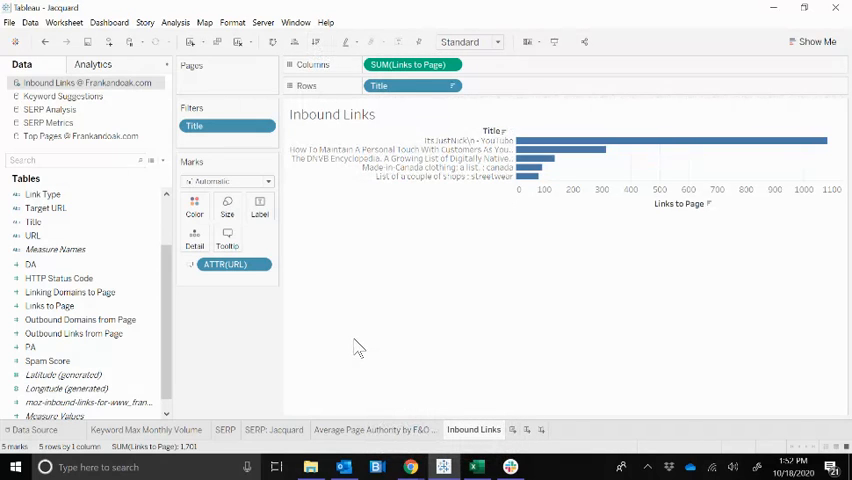